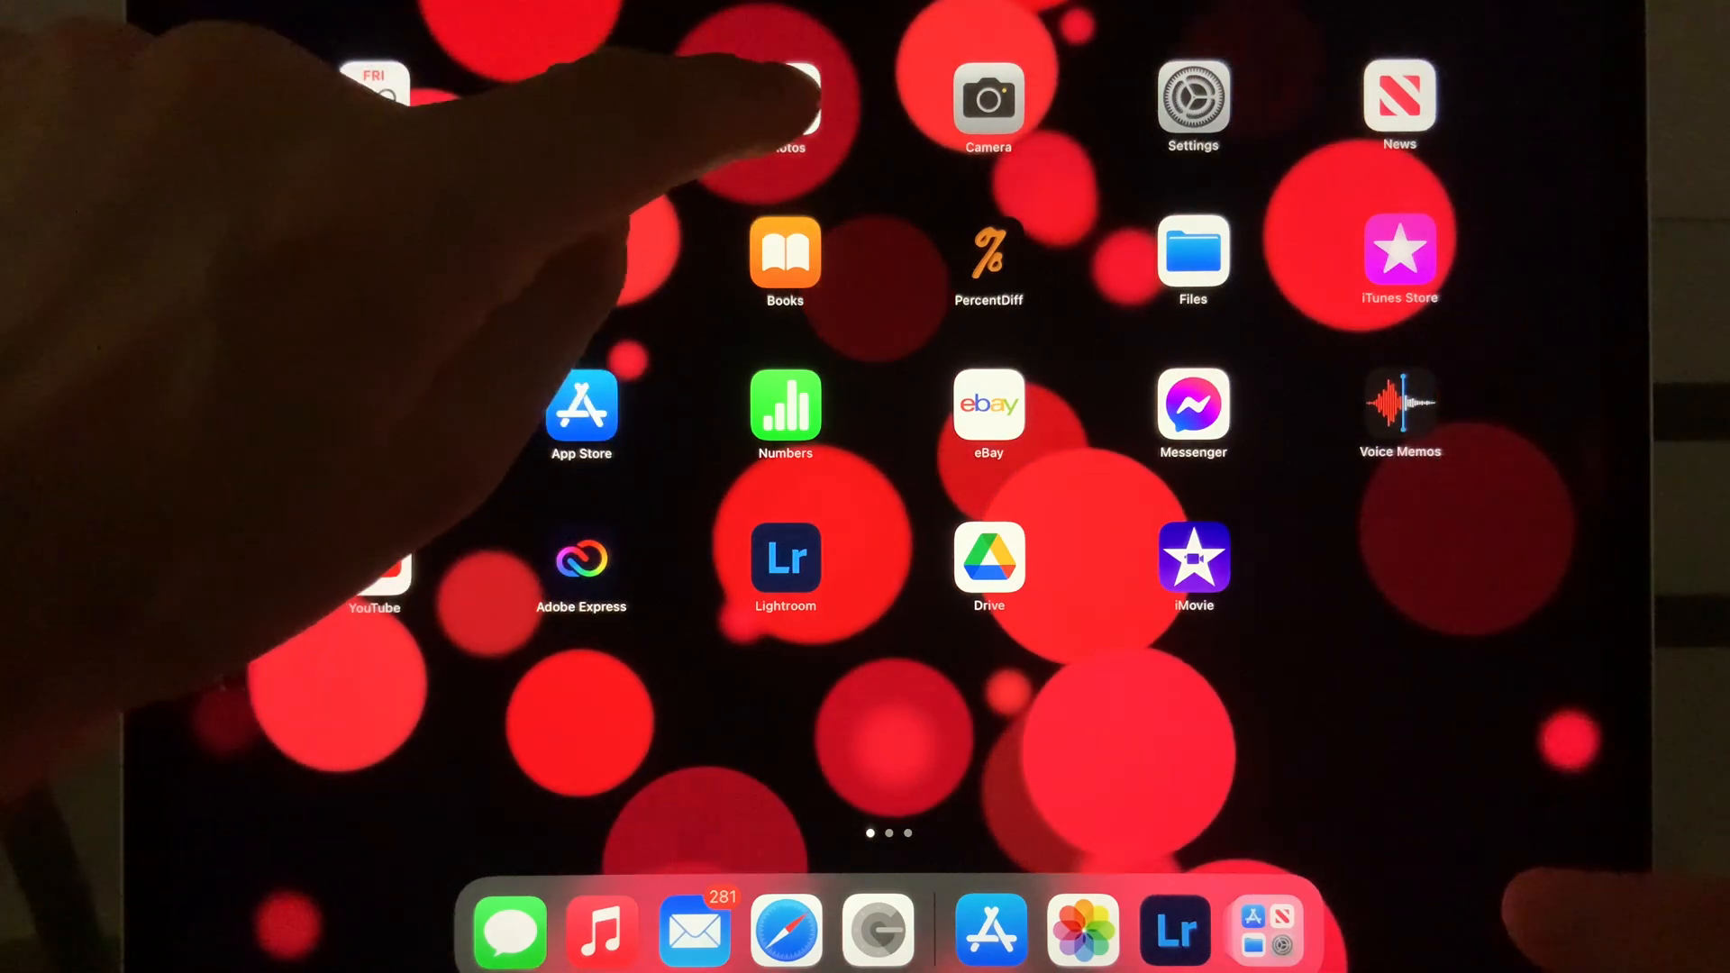
Step: Launch Photos and view All Photos from 13–14 Jul 2022
{"action": "left_click", "coordinate": [783, 105]}
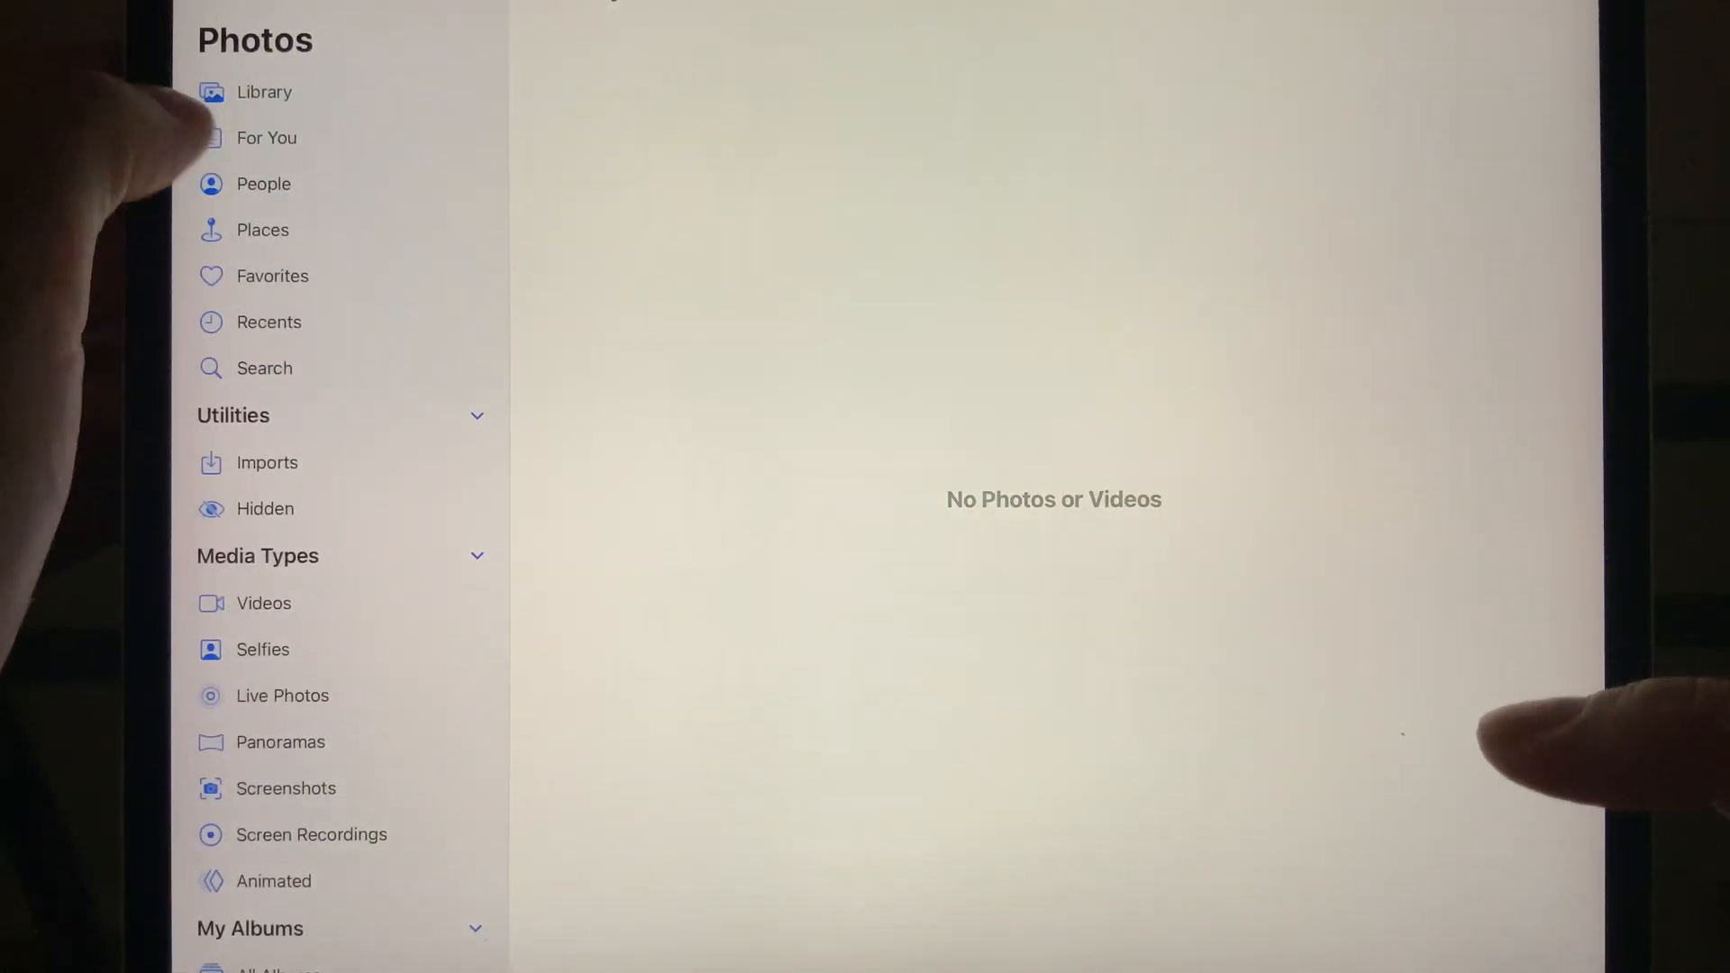
{"action": "left_click", "coordinate": [262, 90]}
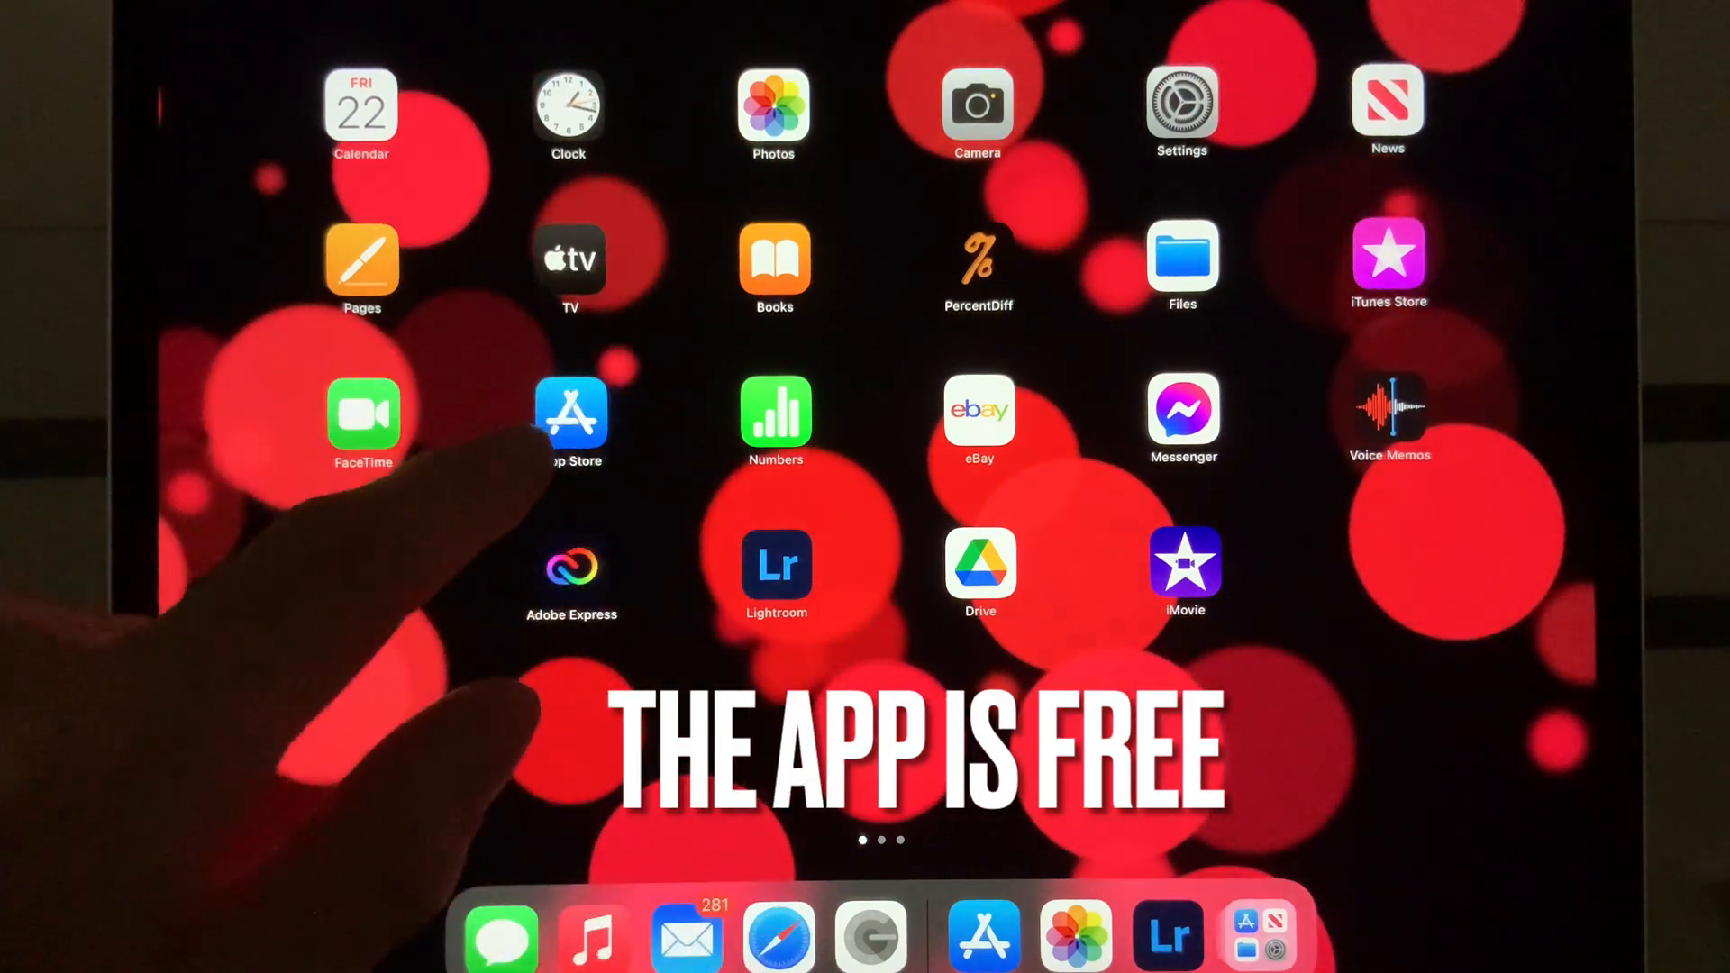
{"action": "left_click", "coordinate": [571, 419]}
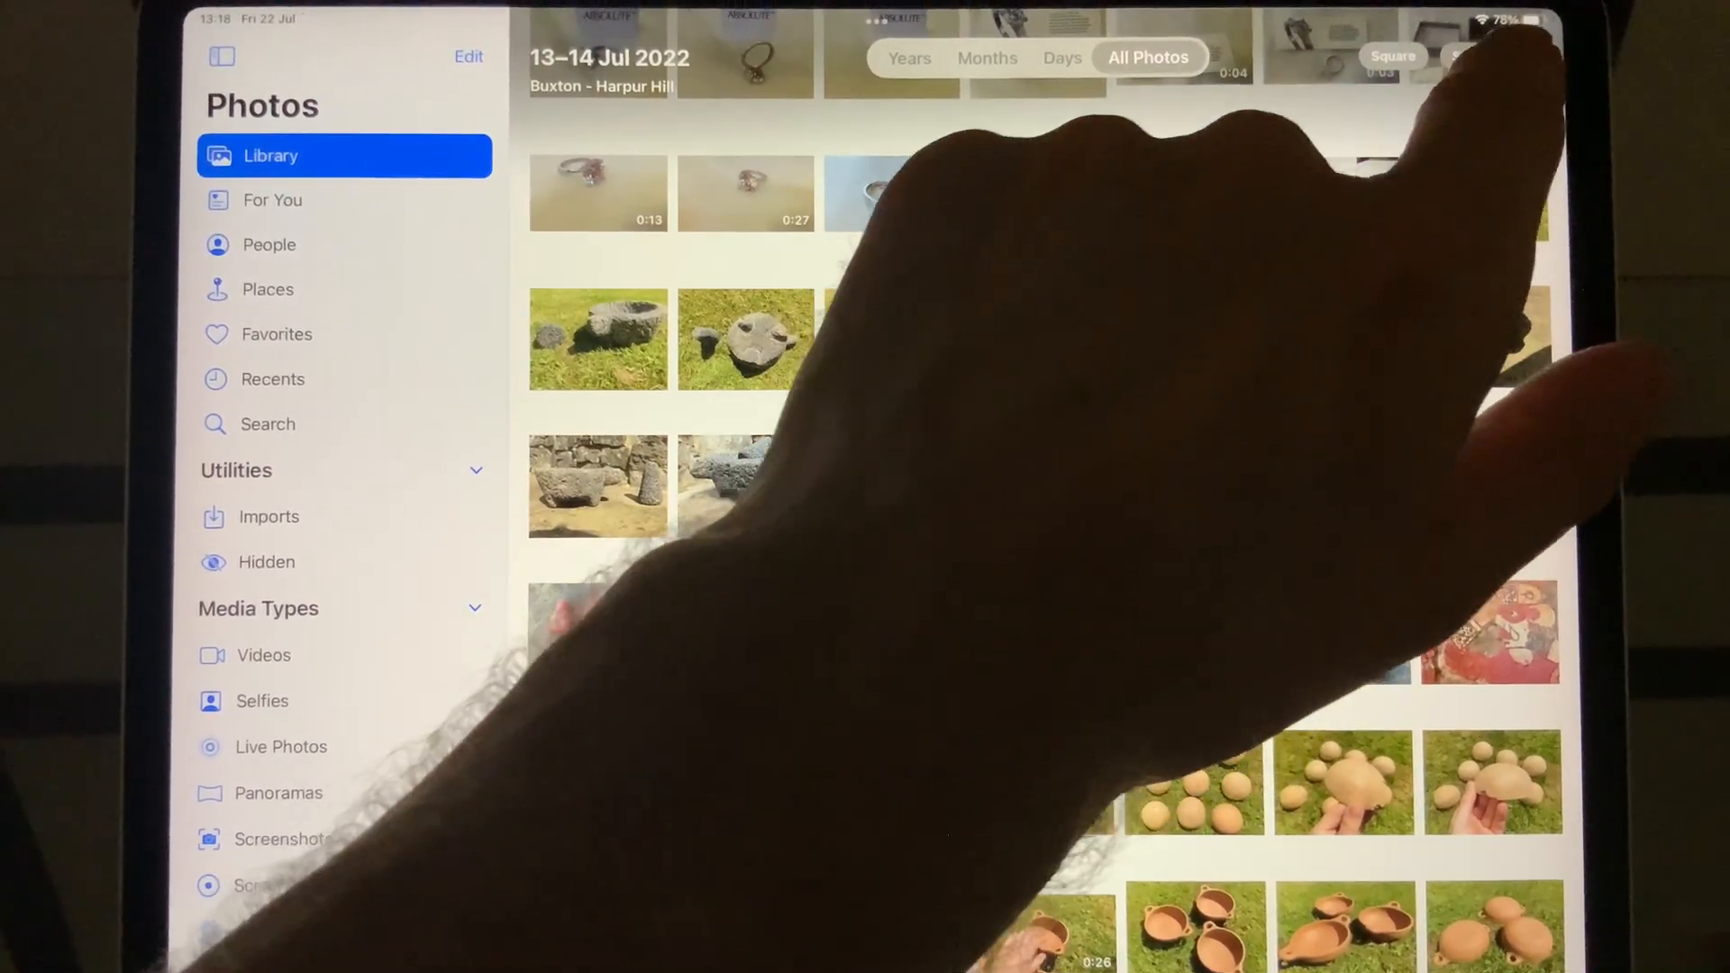
Step: Select the ten stone mortar-and-pestle thumbnails and bring up their share sheet
{"action": "scroll", "scroll_direction": "down", "scroll_amount": 3}
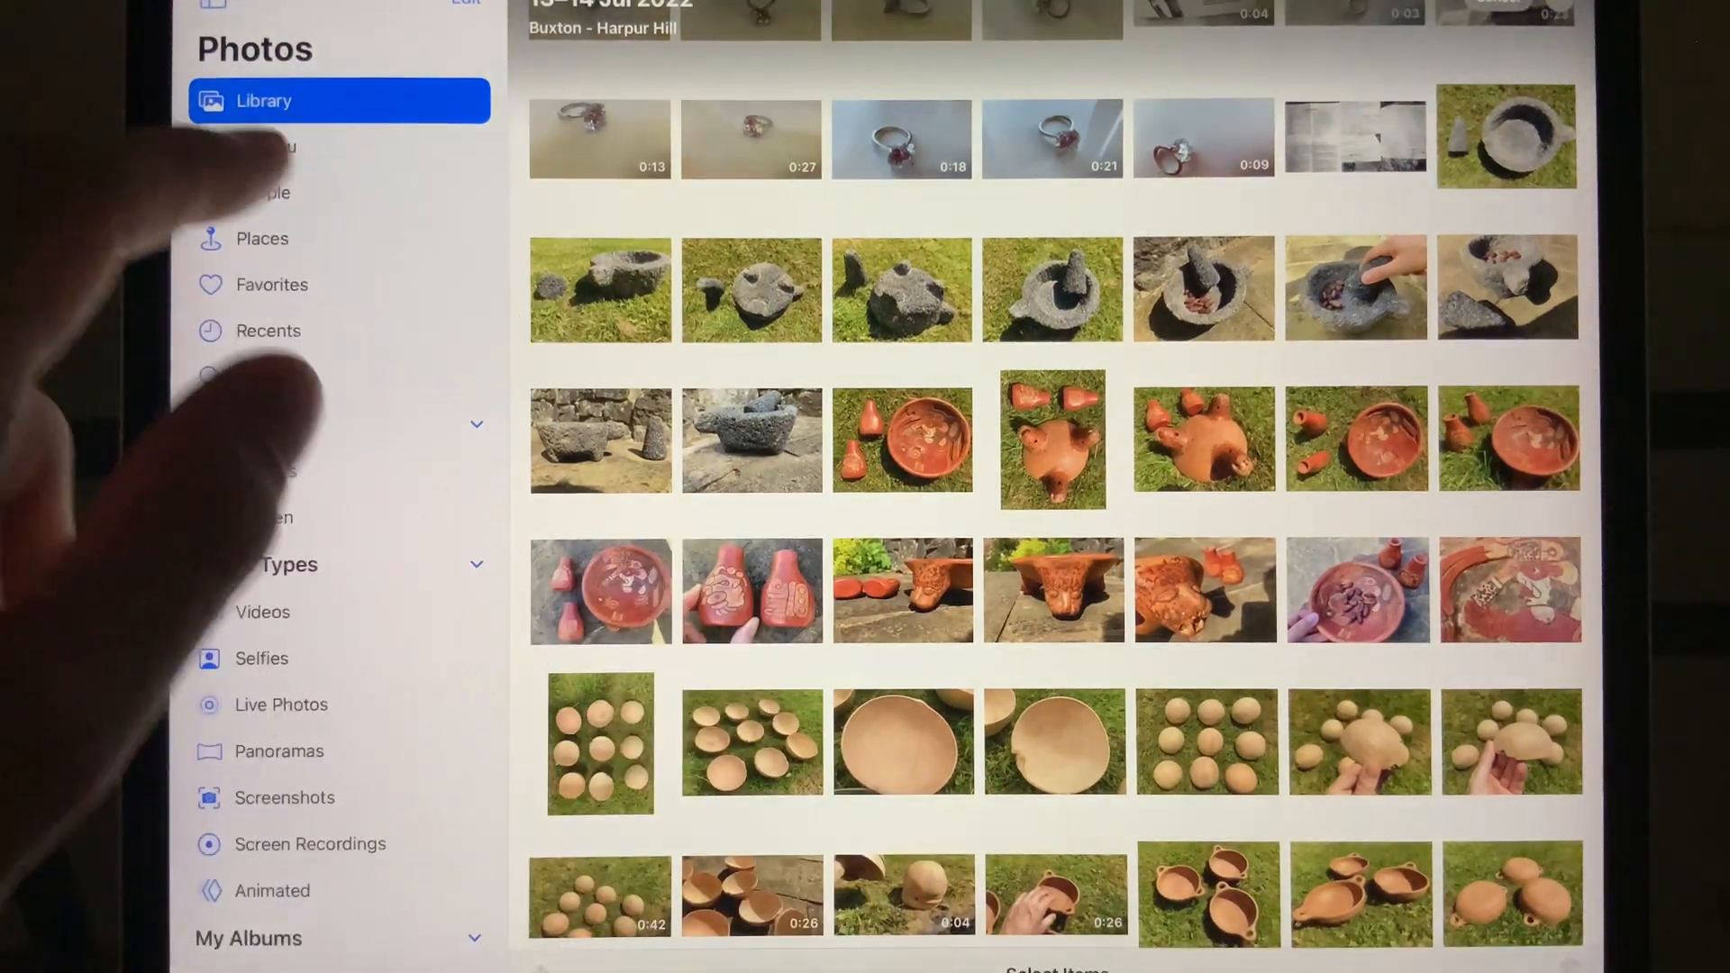
{"action": "left_click", "coordinate": [1505, 136]}
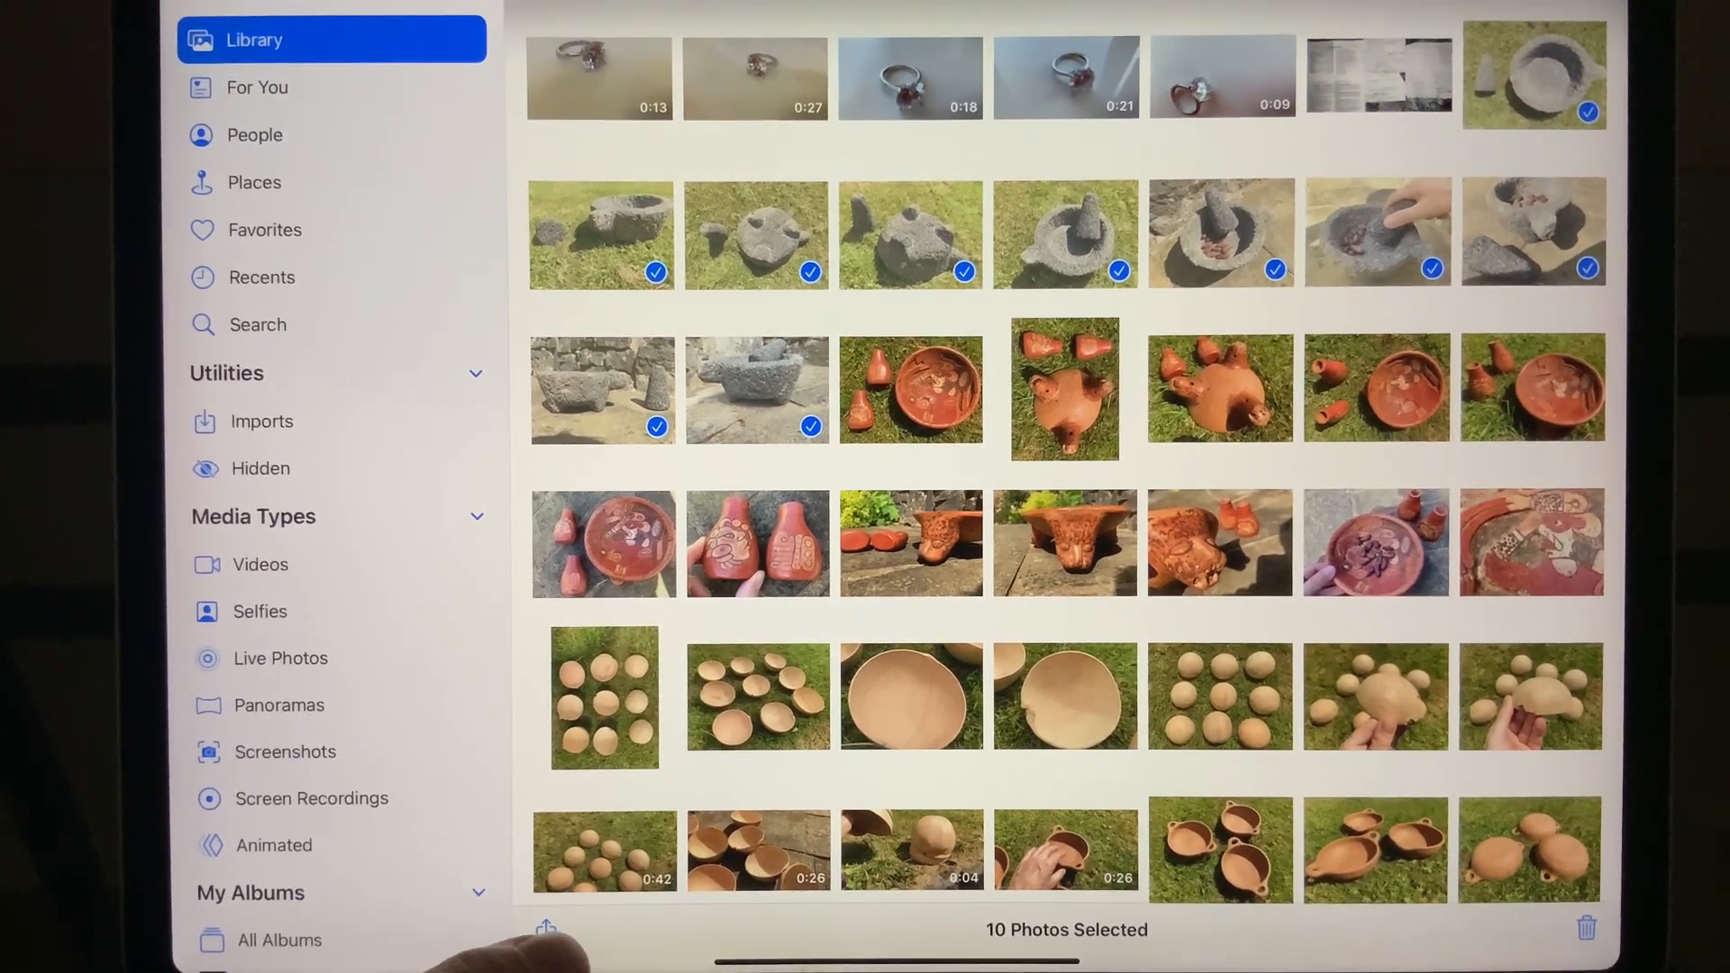
{"action": "left_click", "coordinate": [546, 929]}
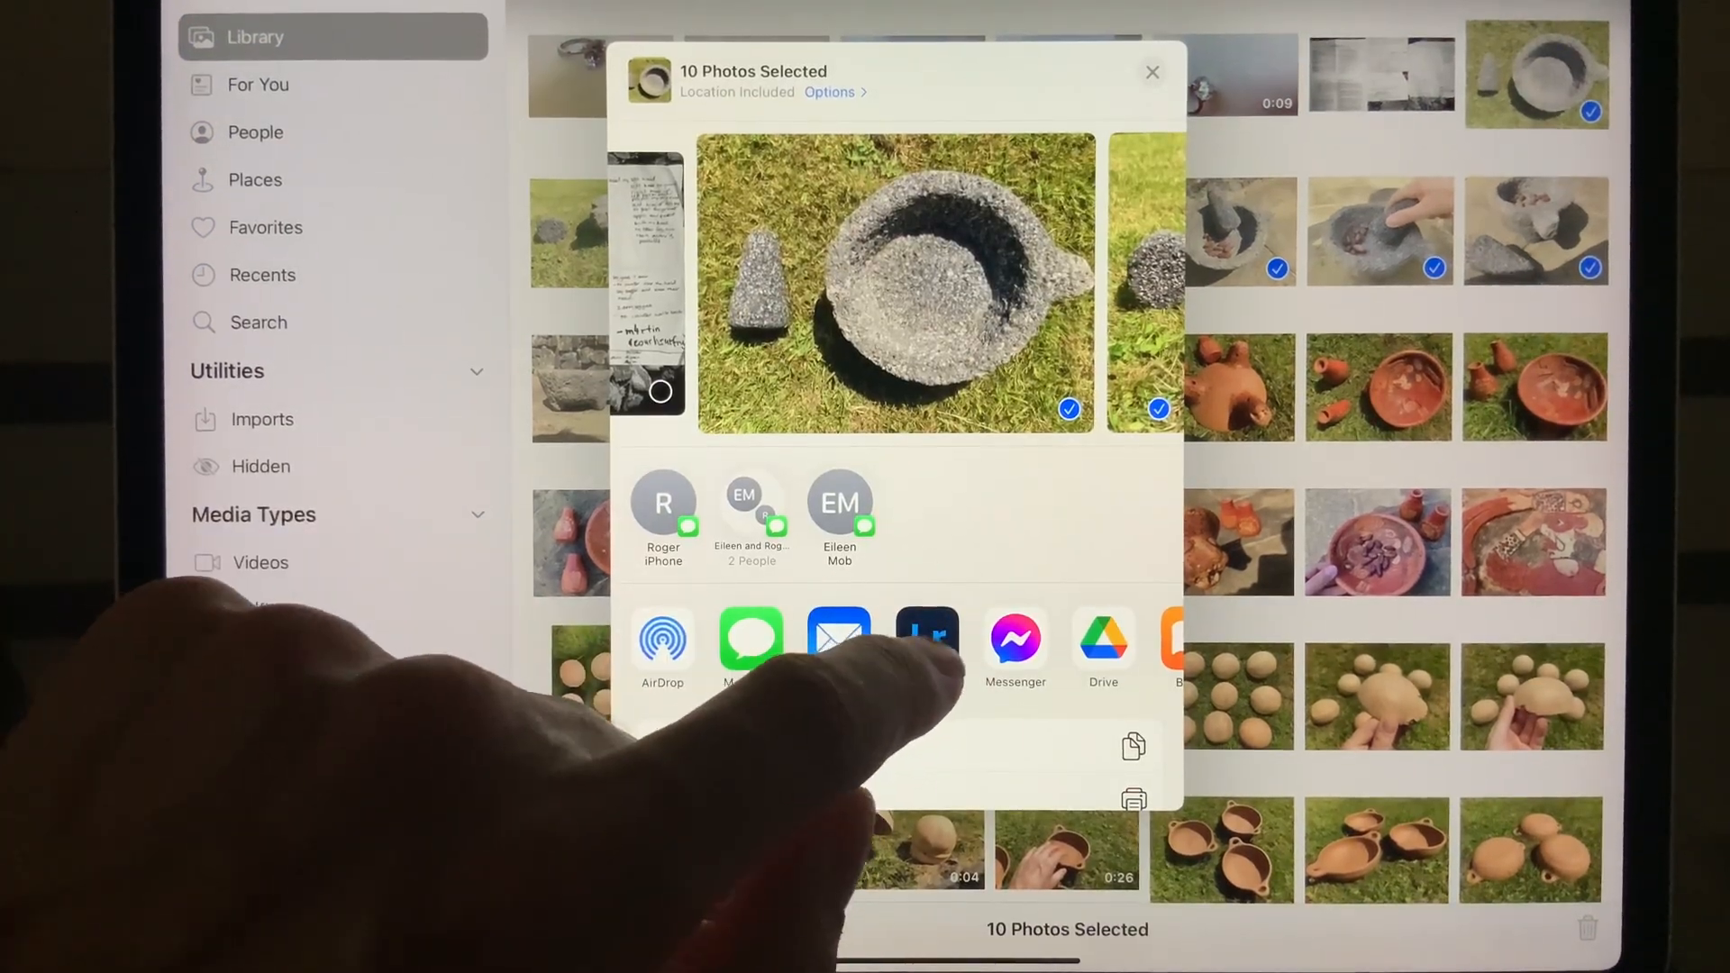
Step: Share the ten mortar photos to Lightroom, acknowledge the import notice, and close the sheet
{"action": "left_click", "coordinate": [928, 640]}
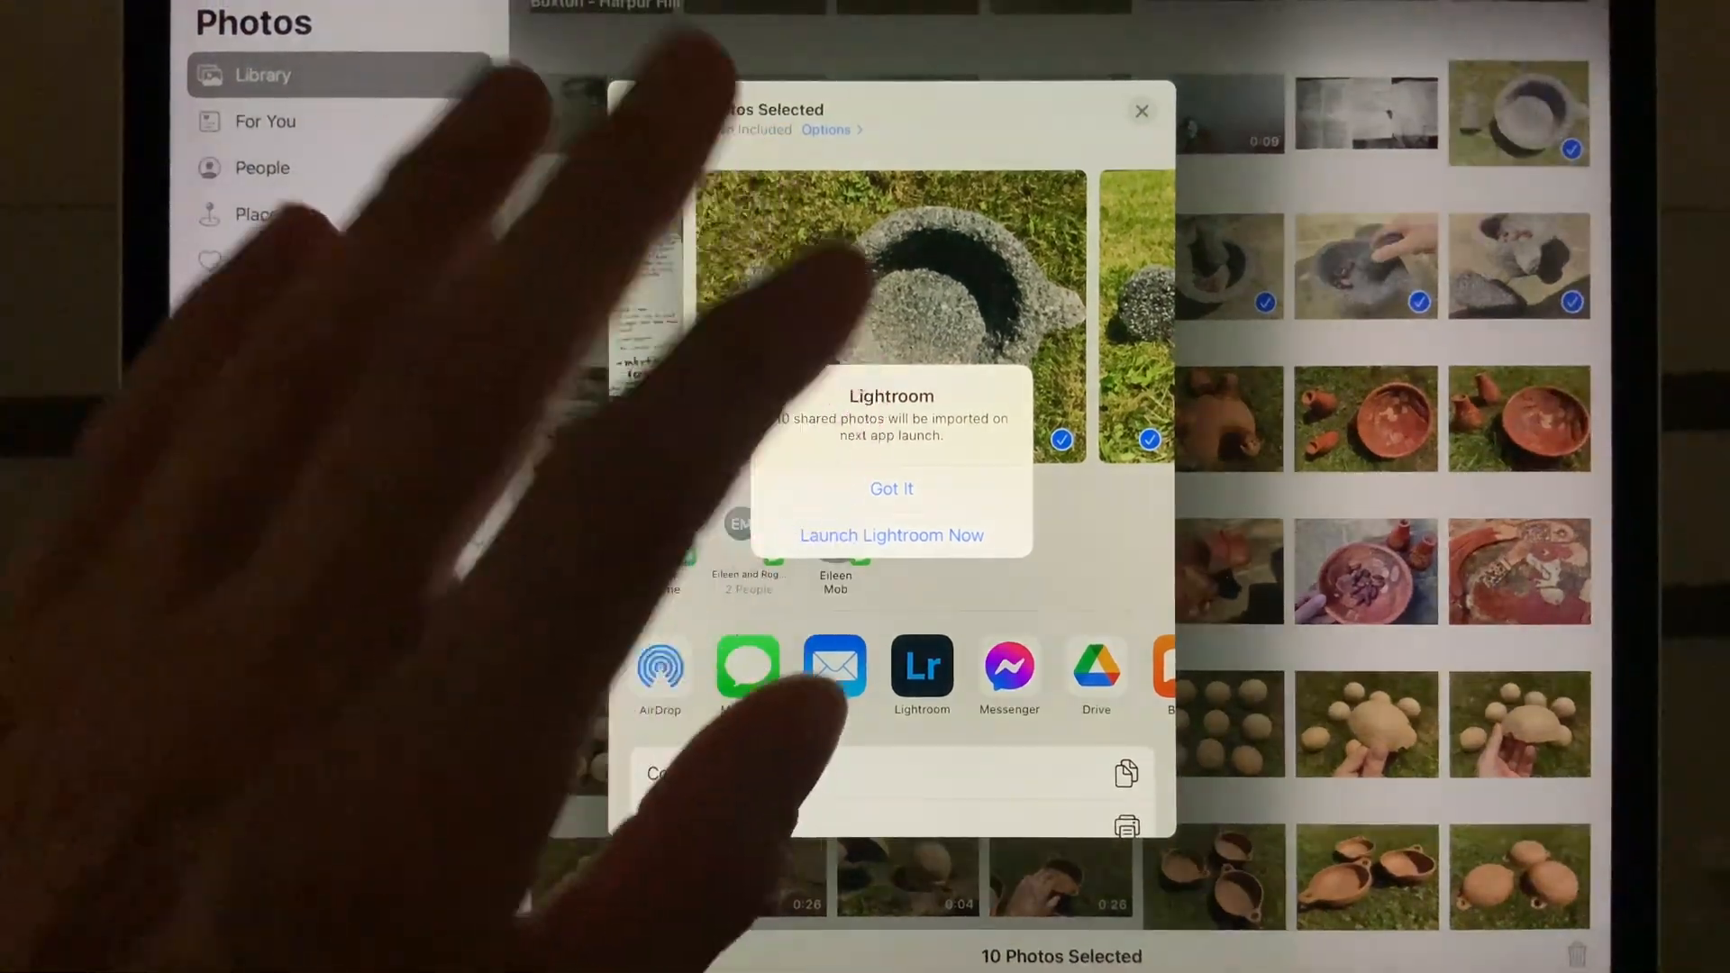
{"action": "left_click", "coordinate": [890, 489]}
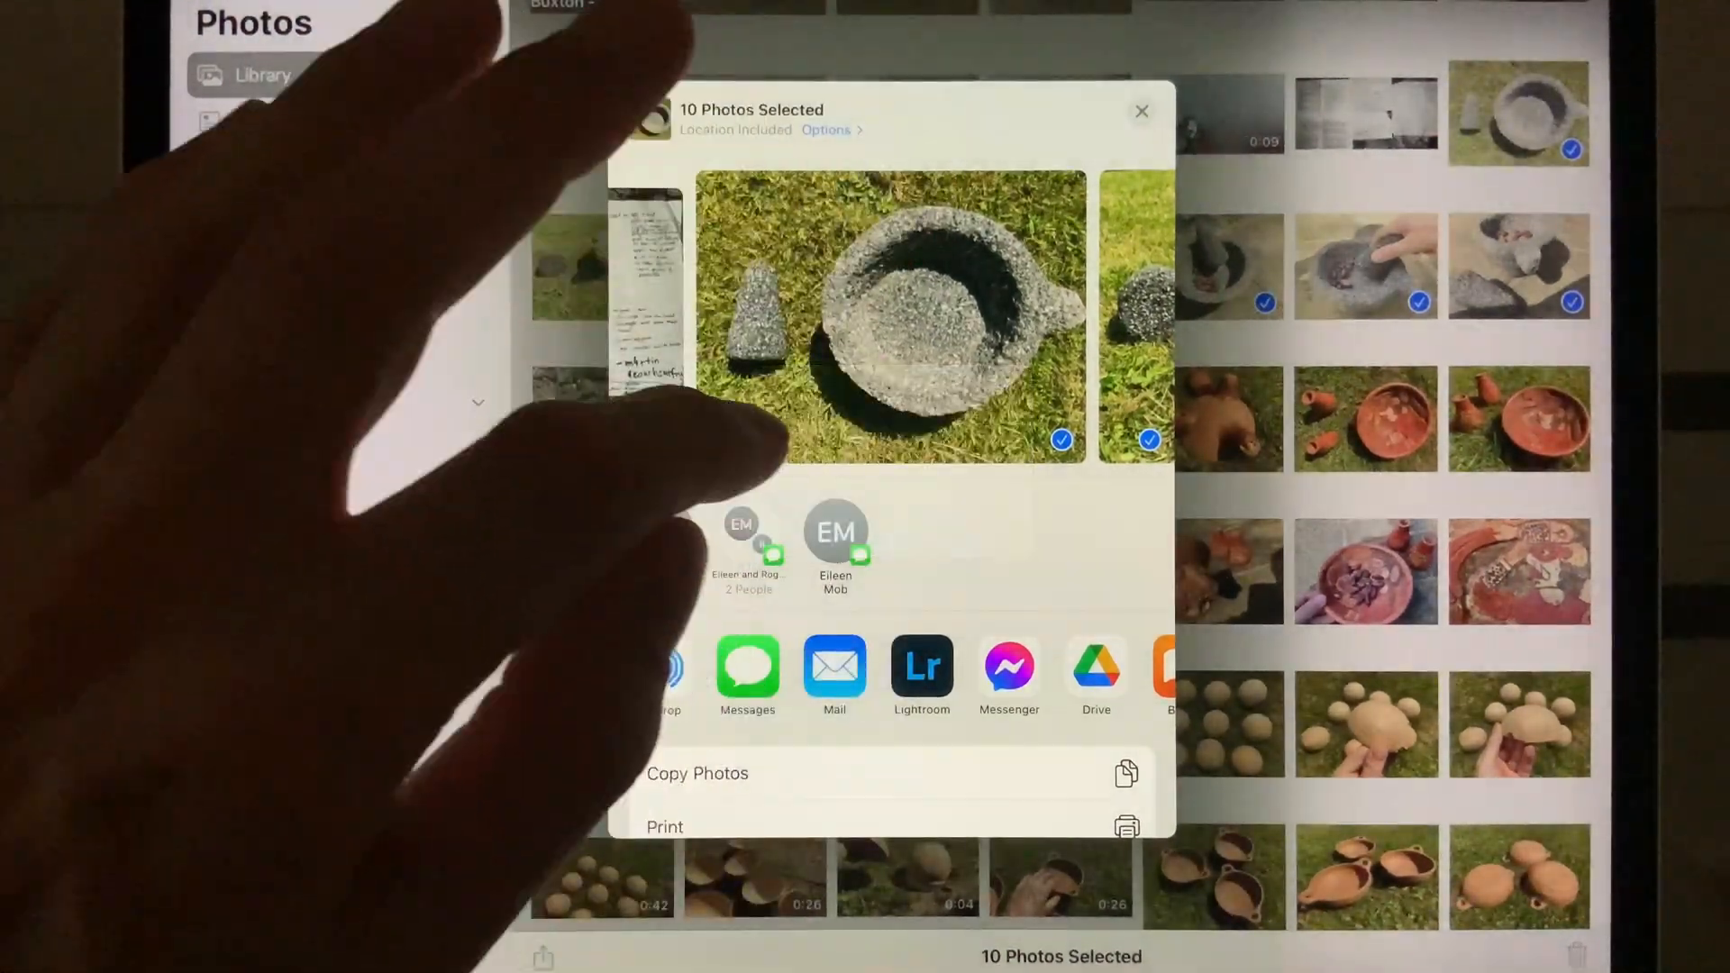
{"action": "left_click", "coordinate": [921, 668]}
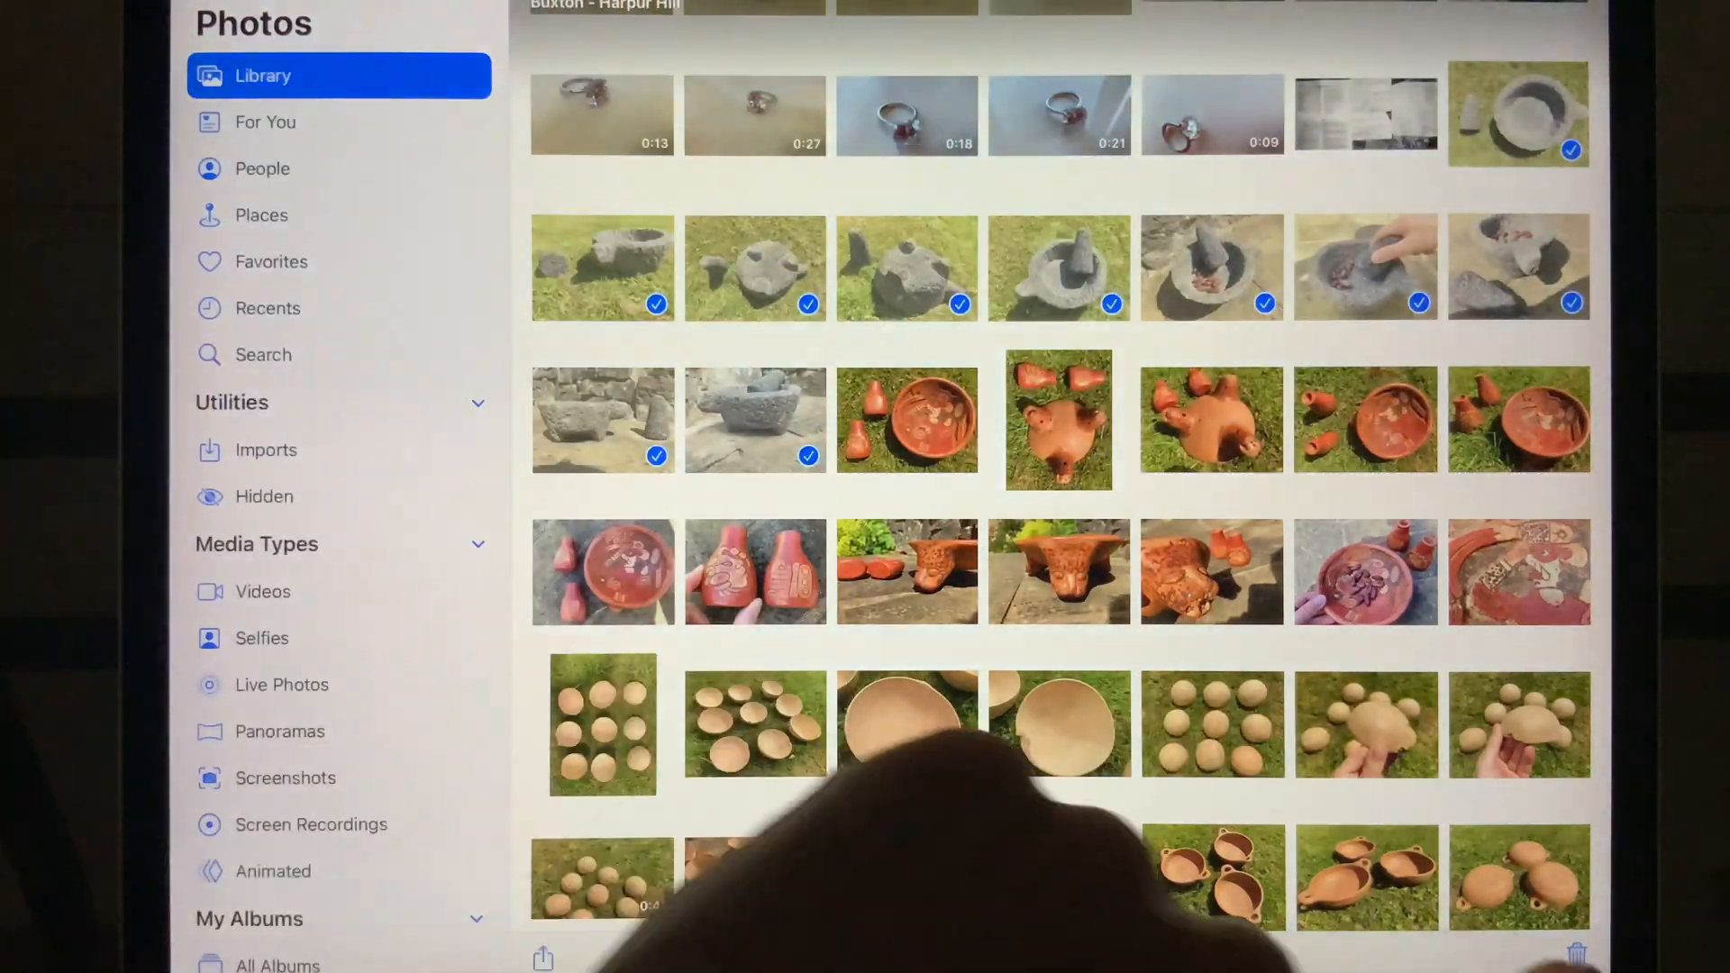
Step: Swipe up to leave Photos for the Home Screen with Lightroom
{"action": "scroll", "scroll_direction": "down", "scroll_amount": 3}
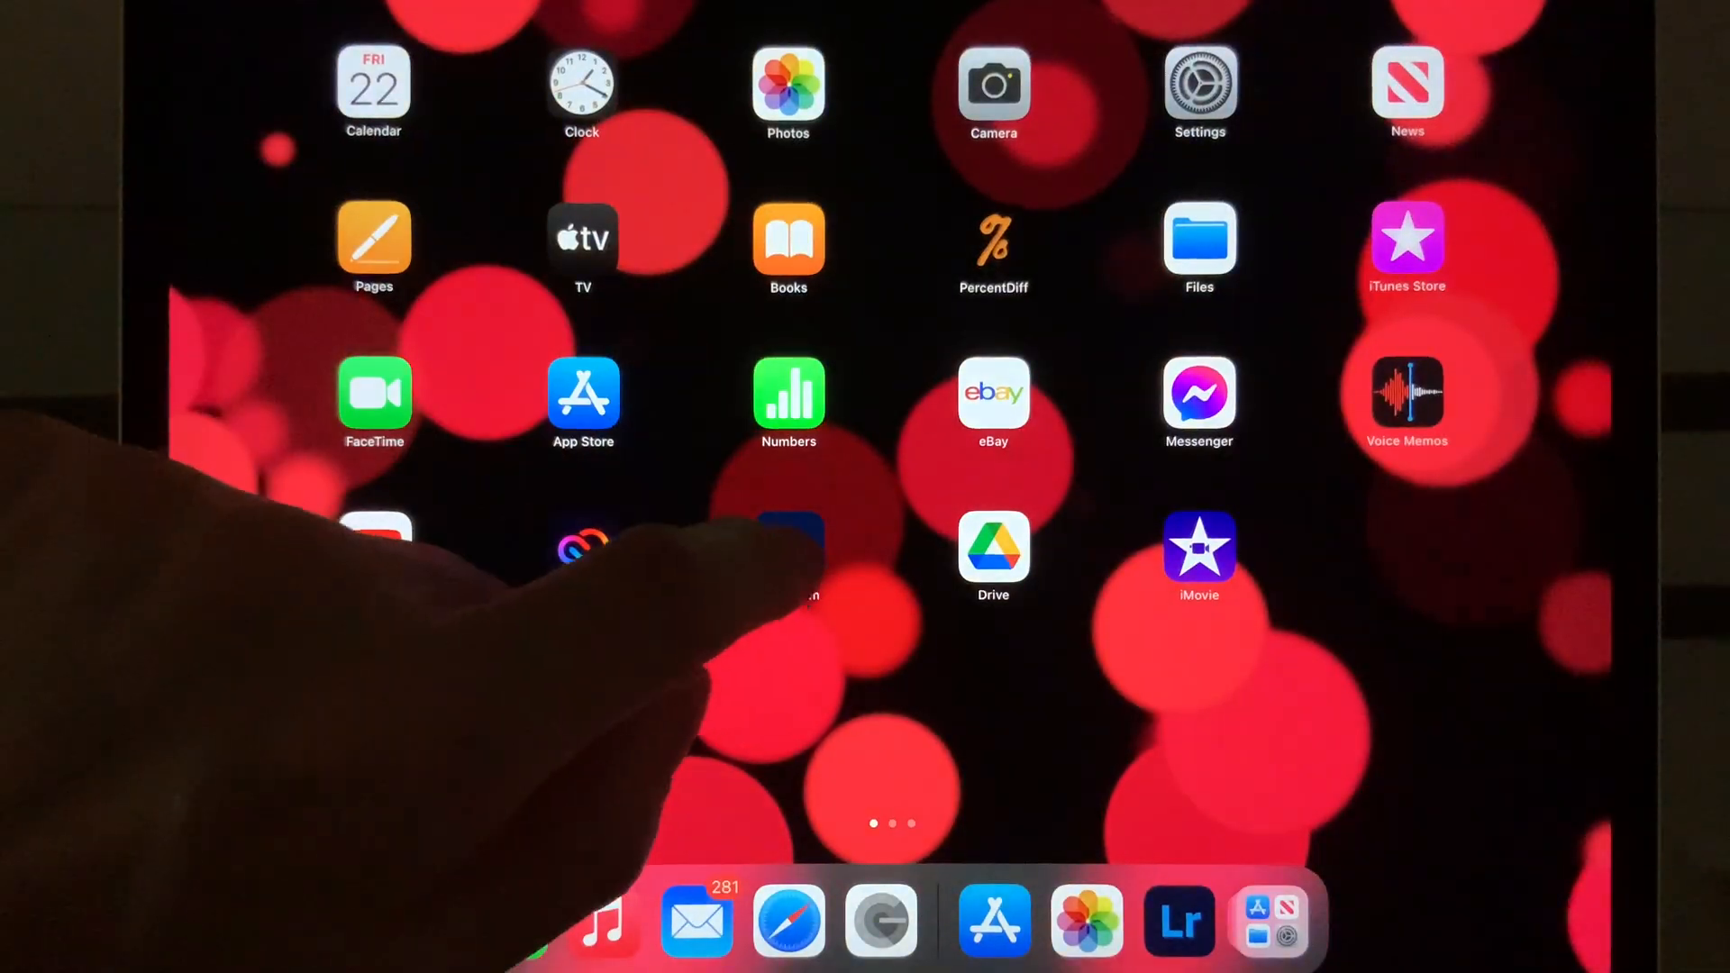
Step: Launch Lightroom and select all ten imported mortar photos under All Photos
{"action": "left_click", "coordinate": [1179, 920]}
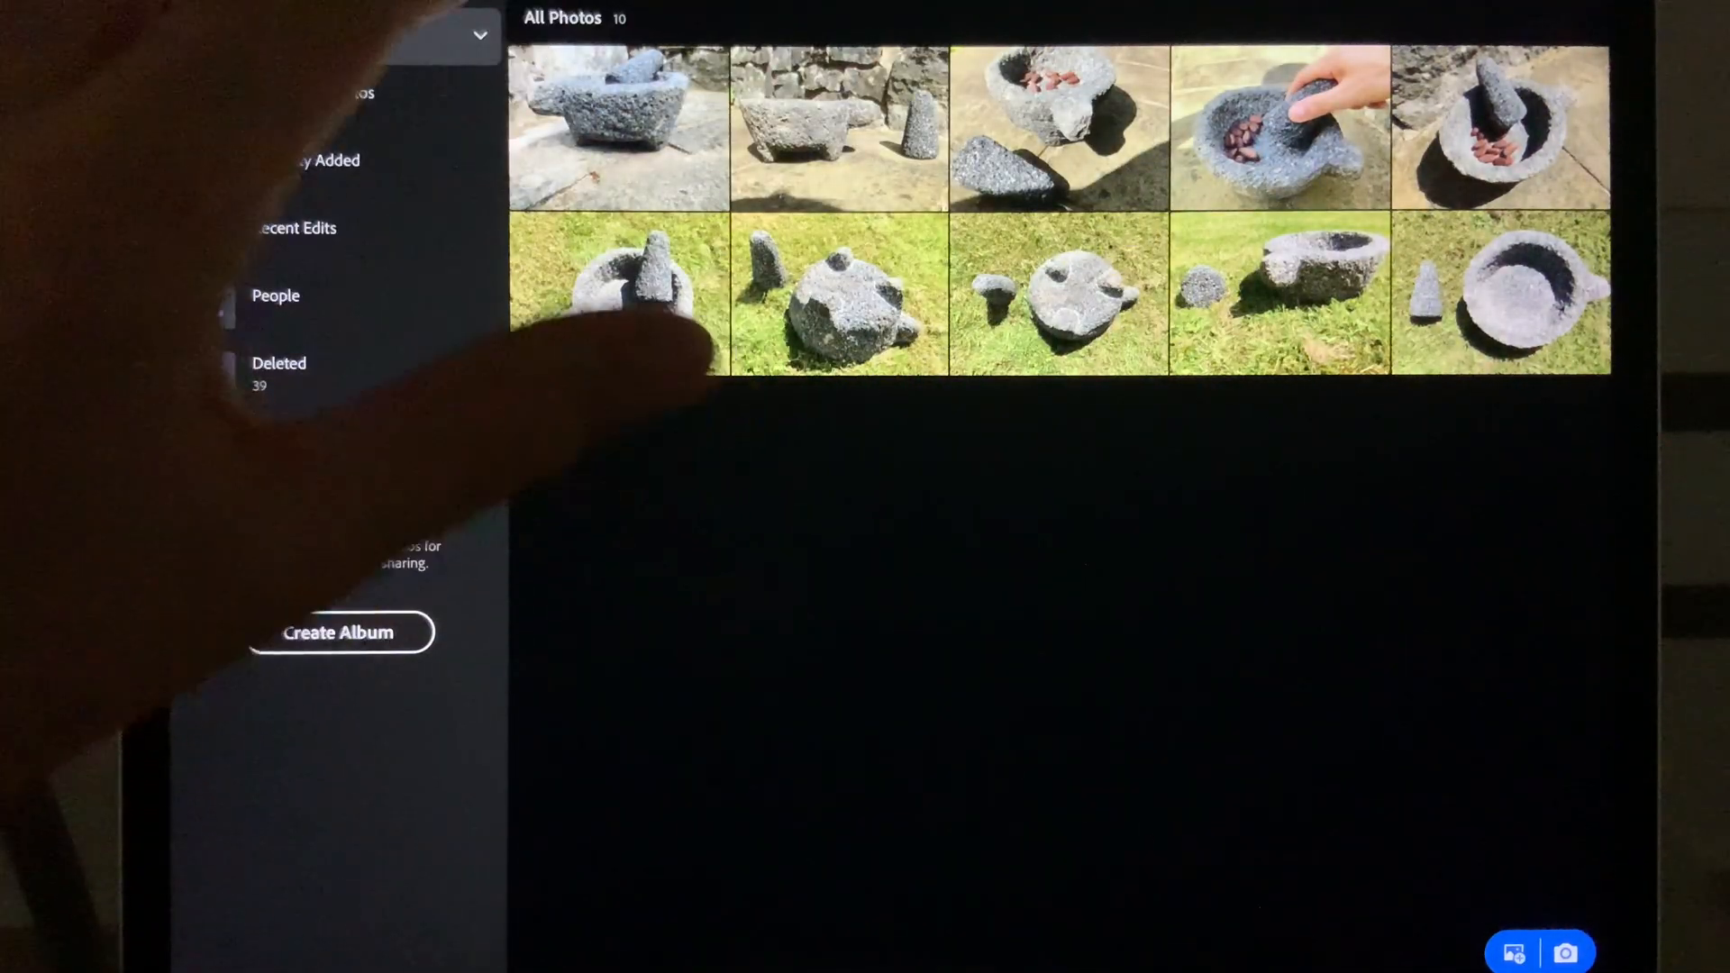
{"action": "left_click", "coordinate": [615, 127]}
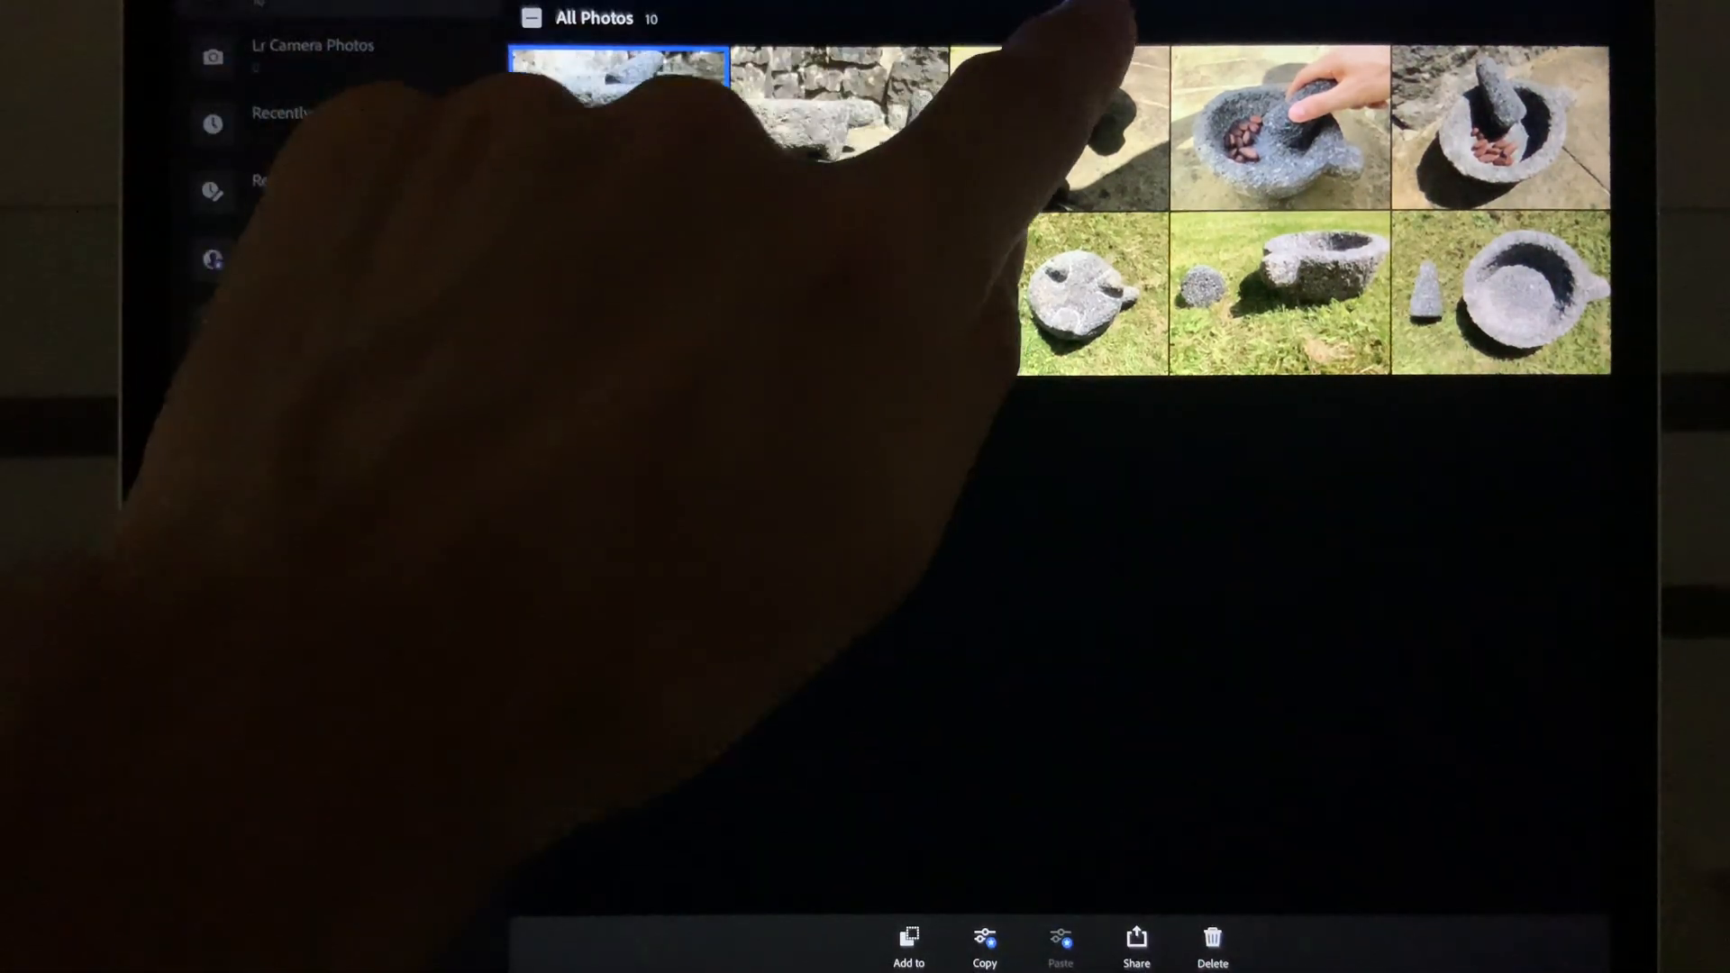
{"action": "left_click", "coordinate": [618, 66]}
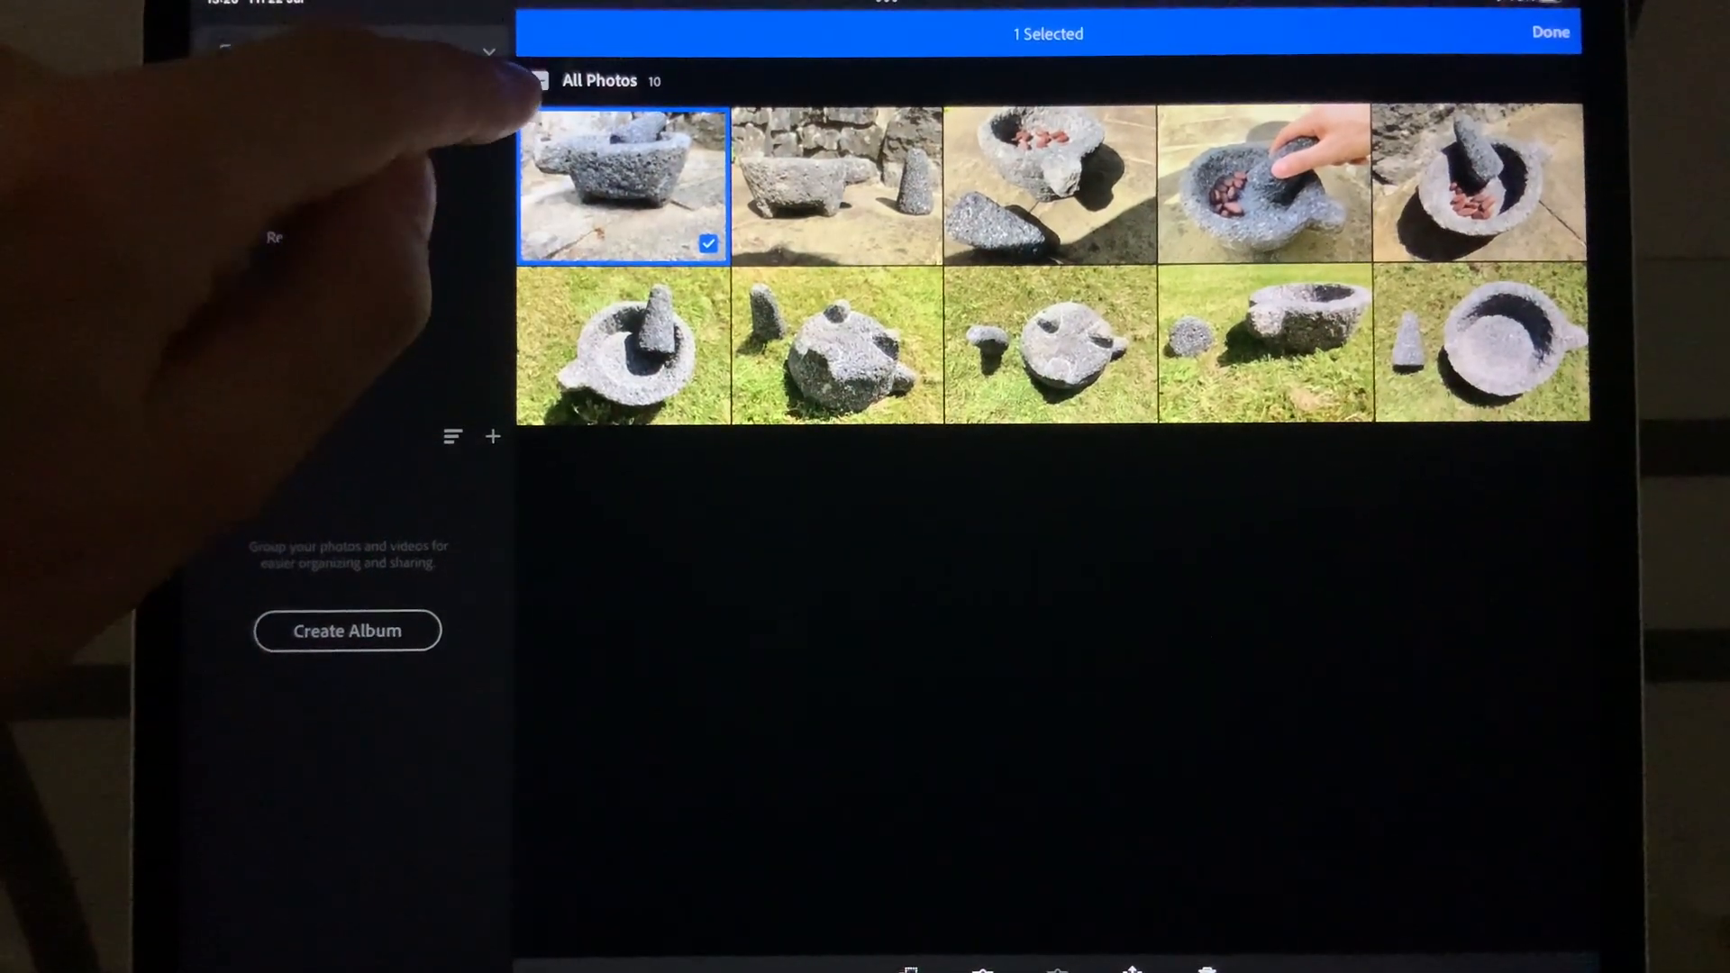
{"action": "left_click", "coordinate": [541, 86]}
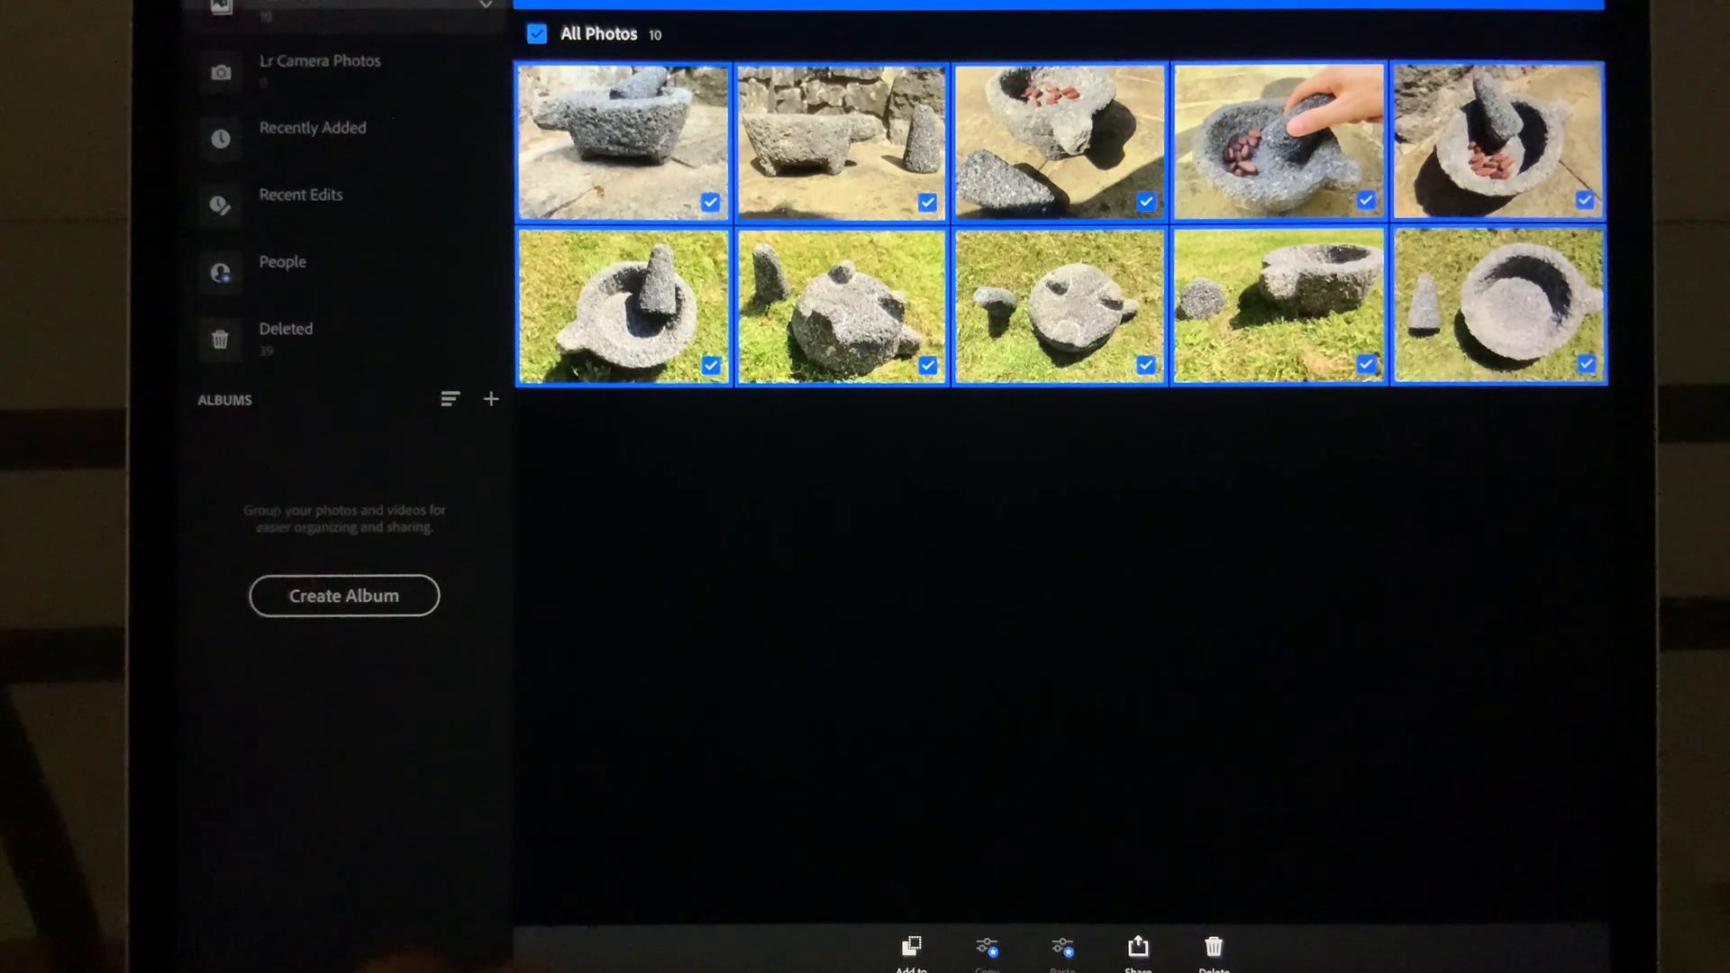
Step: Show the Export to Camera Roll settings, currently JPG at 50% quality
{"action": "left_click", "coordinate": [1137, 949]}
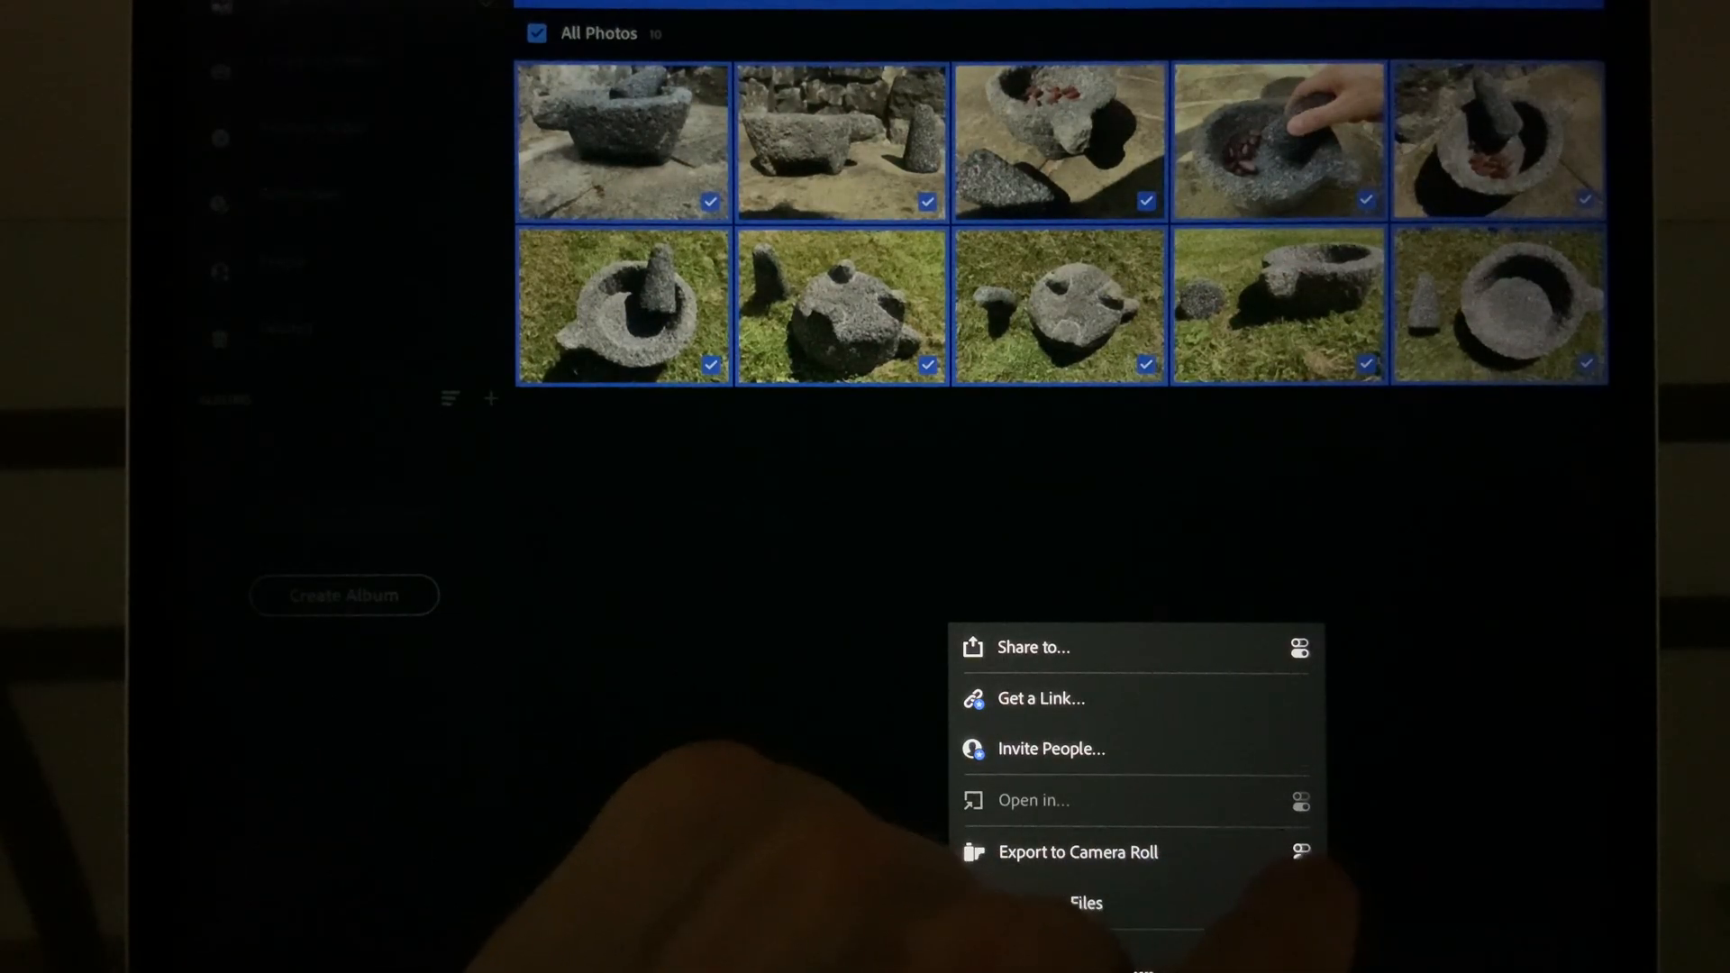
{"action": "left_click", "coordinate": [1077, 852]}
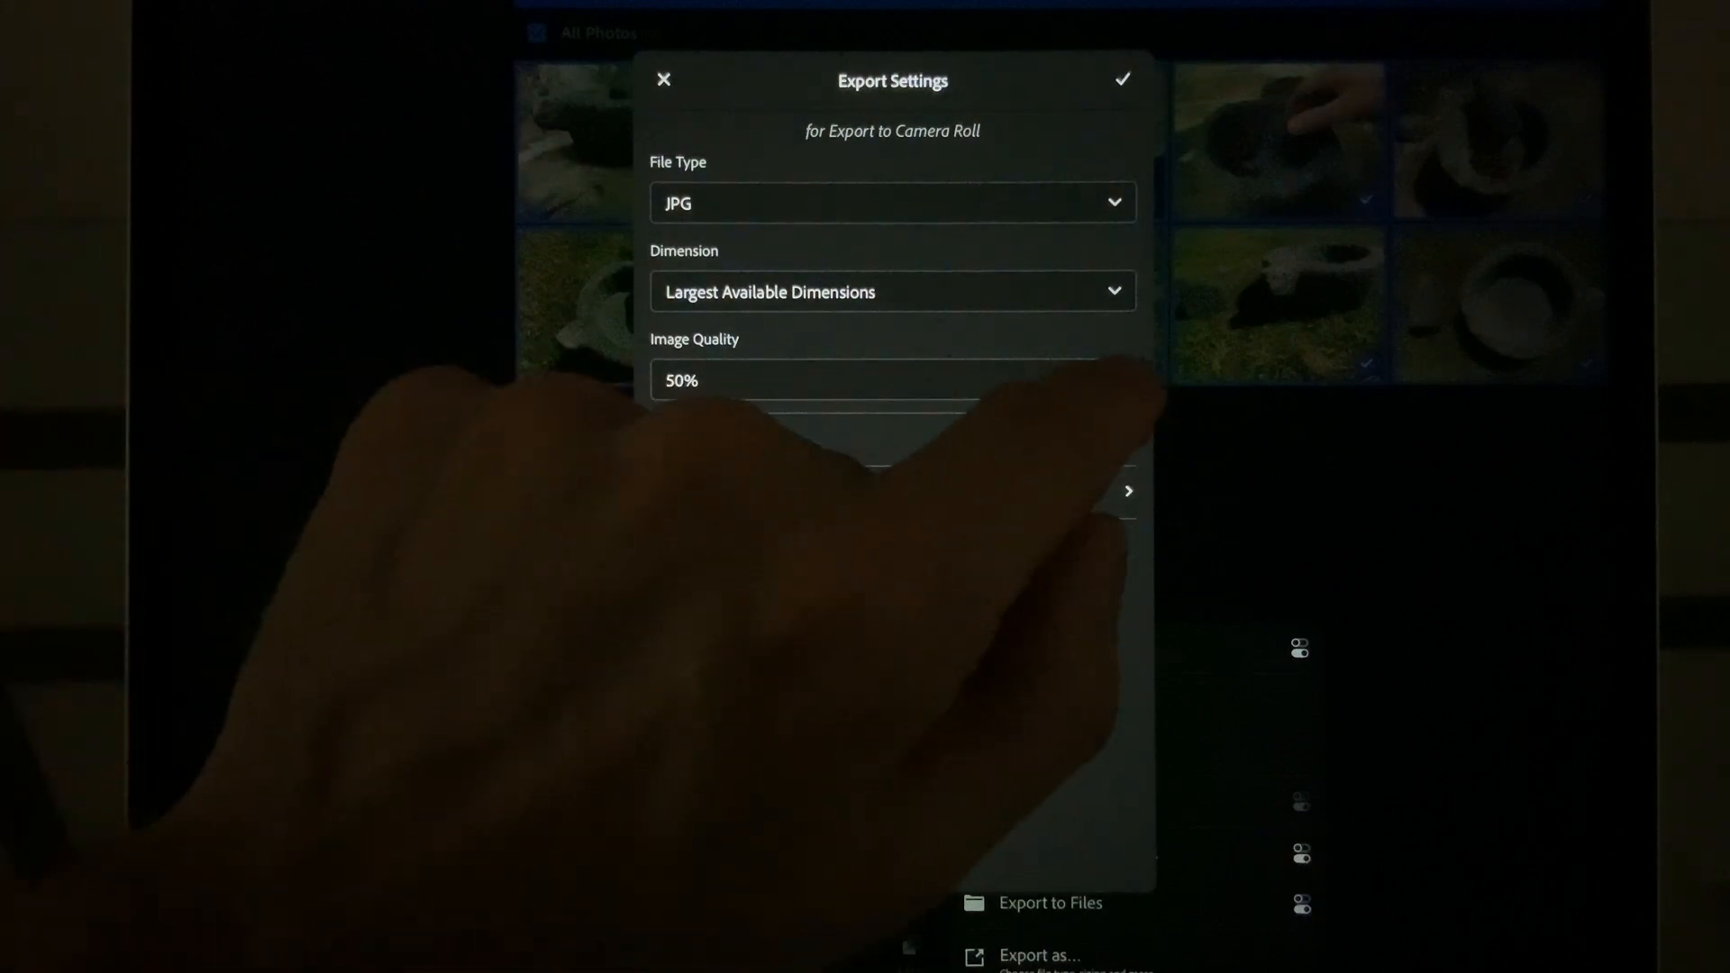
Step: Pick a lower percentage from the Image Quality list for JPG exports
{"action": "left_click", "coordinate": [891, 379]}
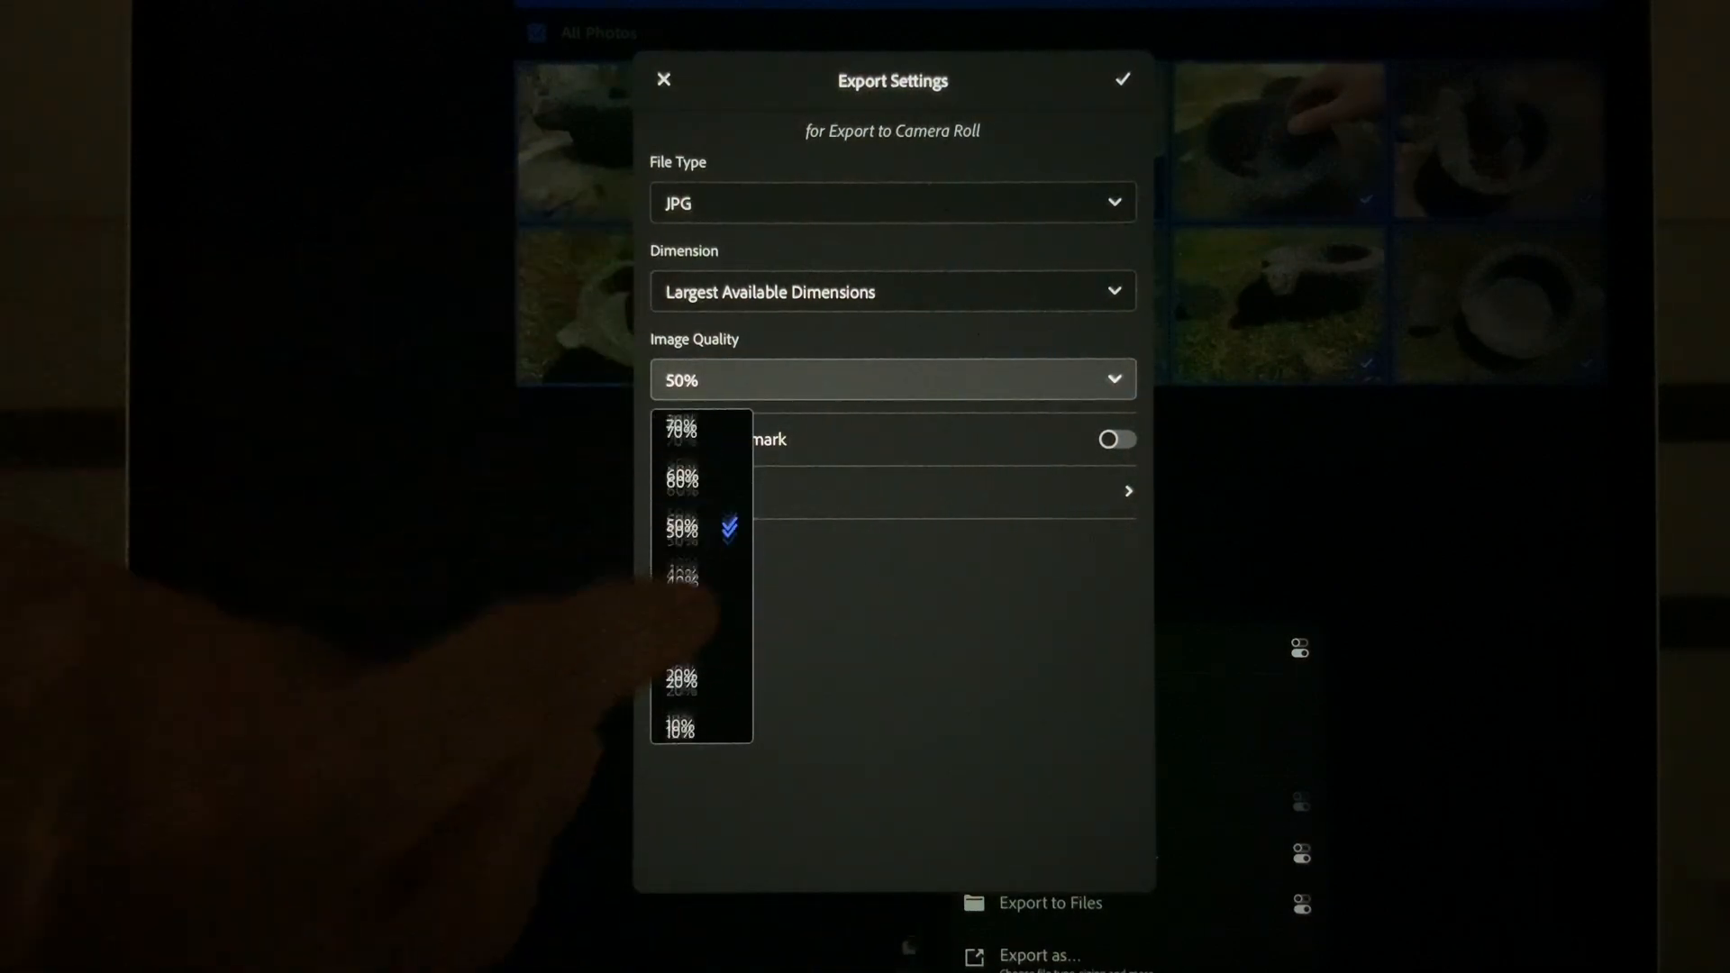
{"action": "scroll", "scroll_direction": "down", "scroll_amount": 3}
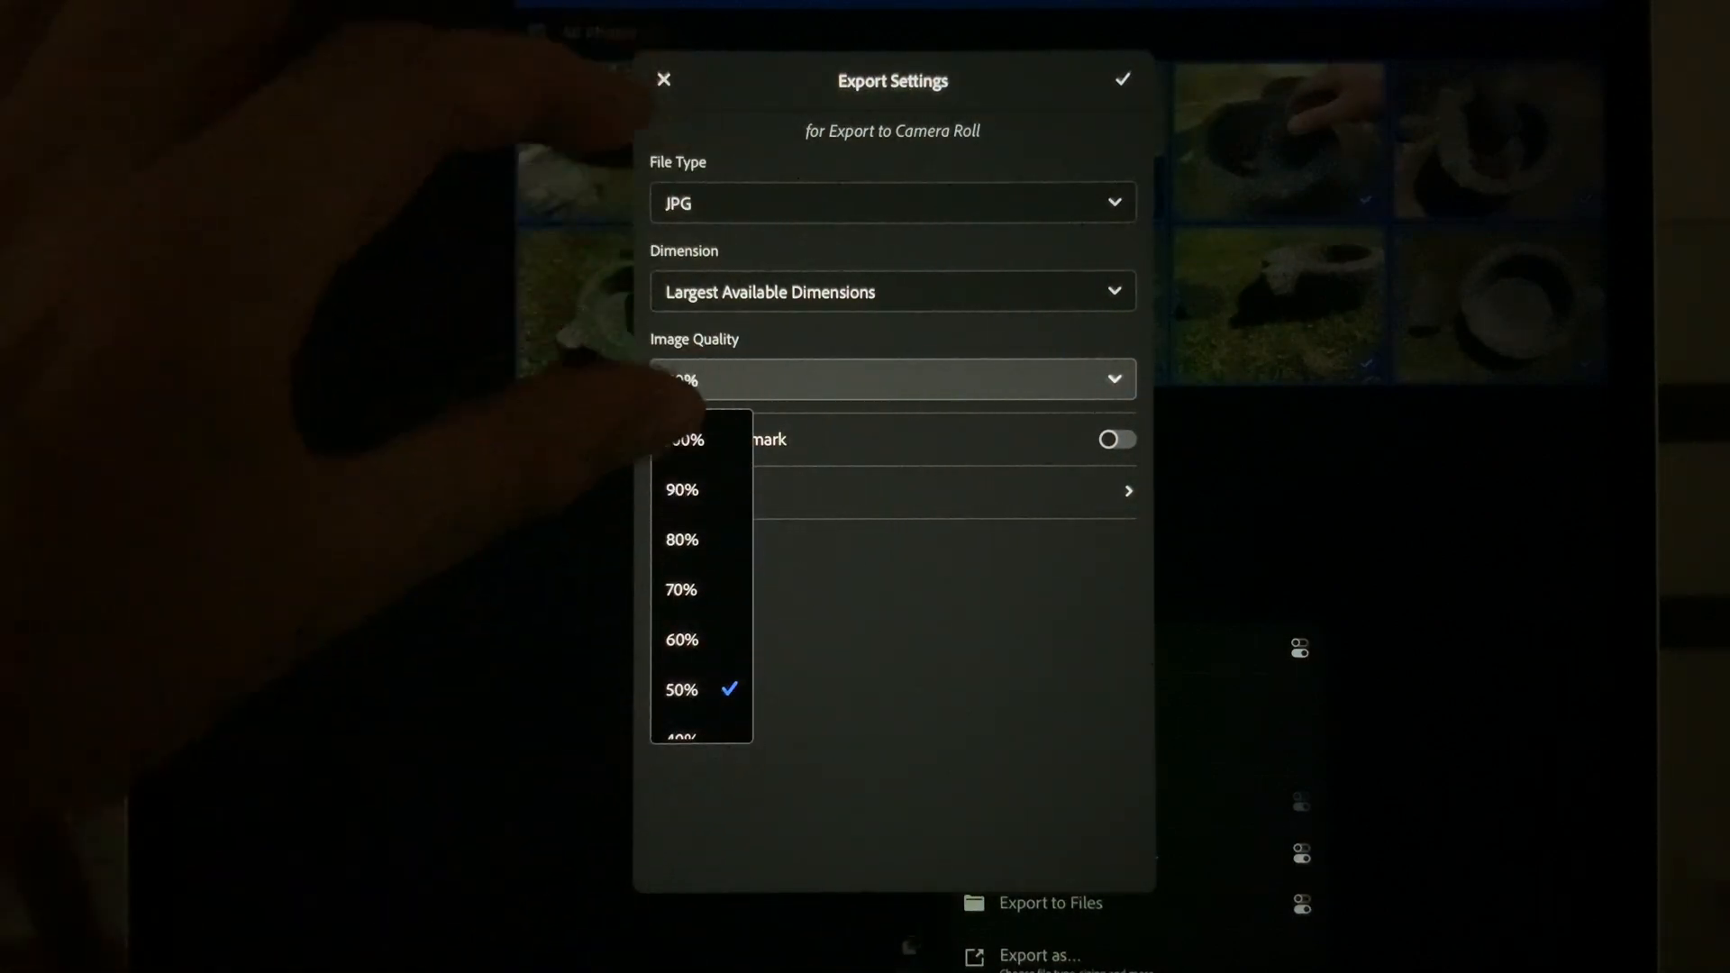
{"action": "scroll", "scroll_direction": "down", "scroll_amount": 3}
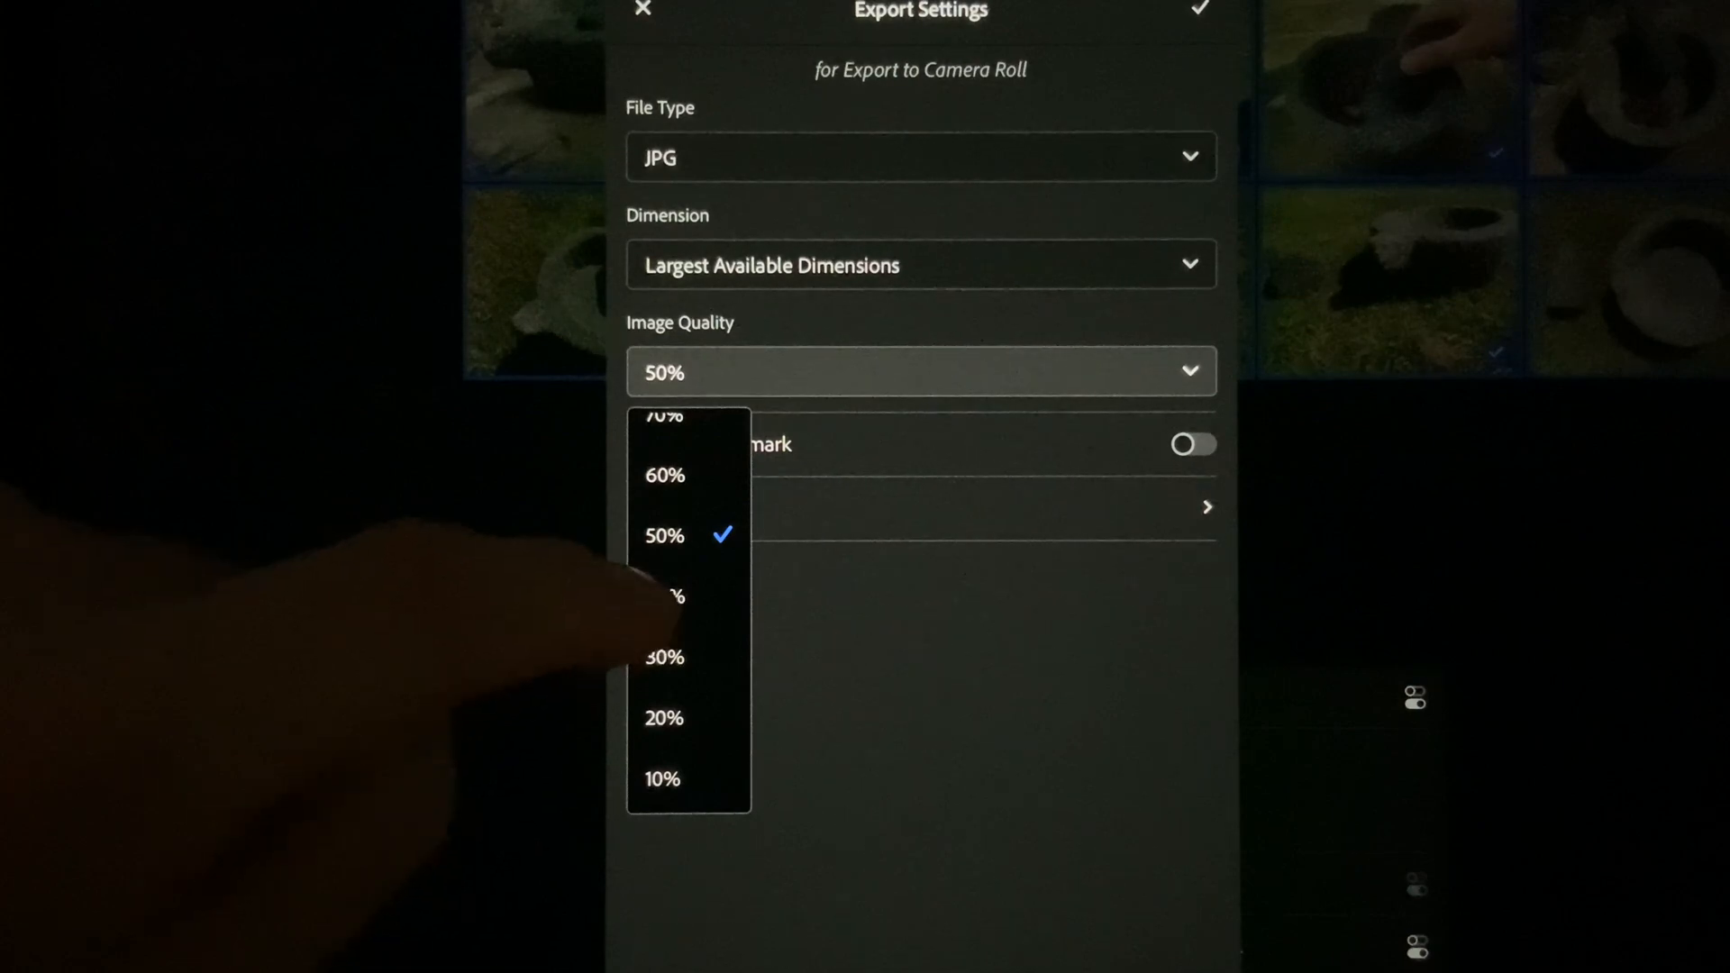
{"action": "left_click", "coordinate": [664, 657]}
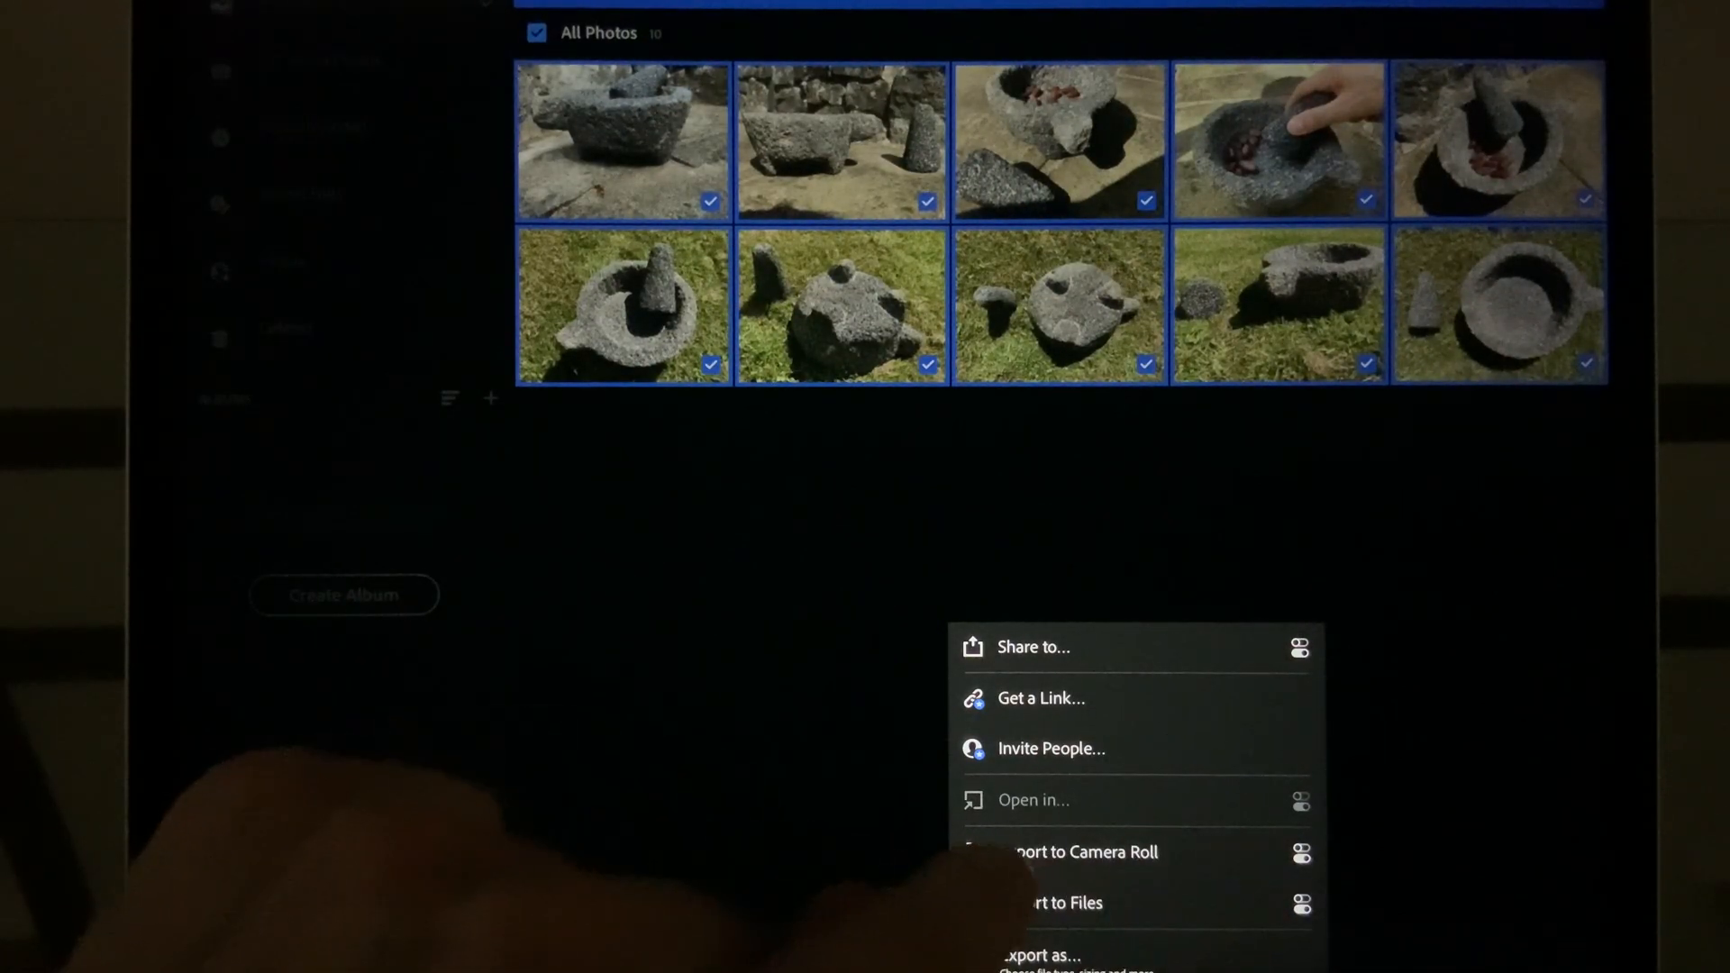
Step: Export the ten mortar photos to the Camera Roll, then reselect the first photo
{"action": "left_click", "coordinate": [1073, 852]}
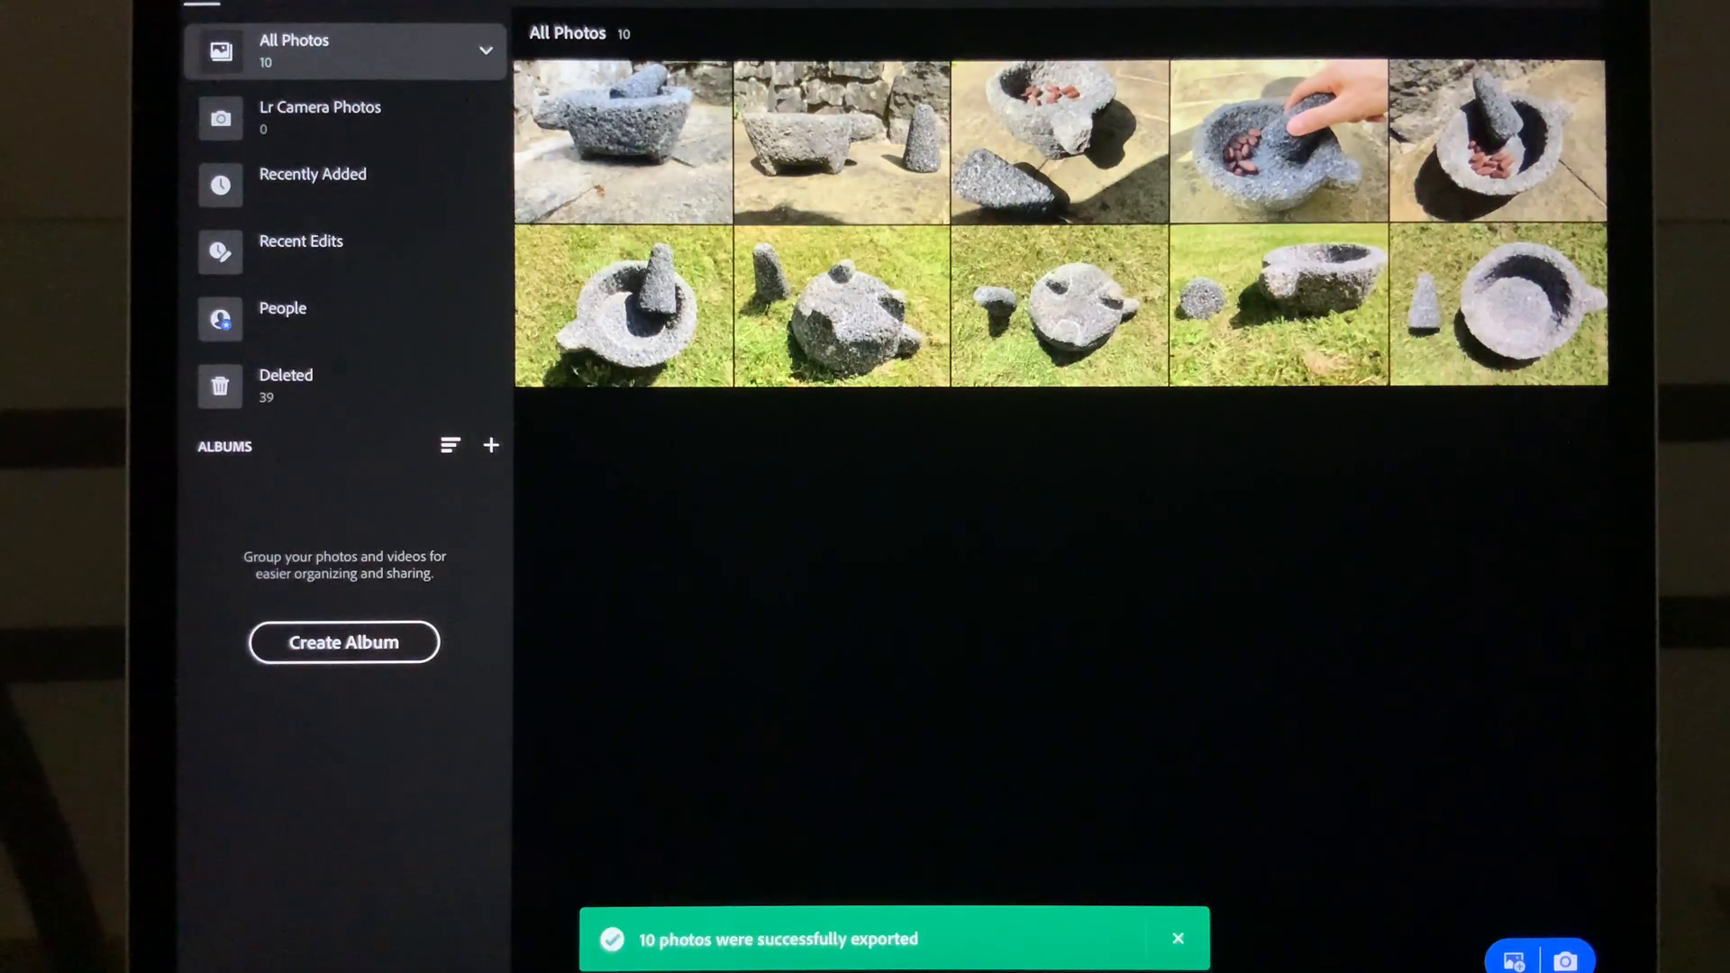
{"action": "left_click", "coordinate": [623, 143]}
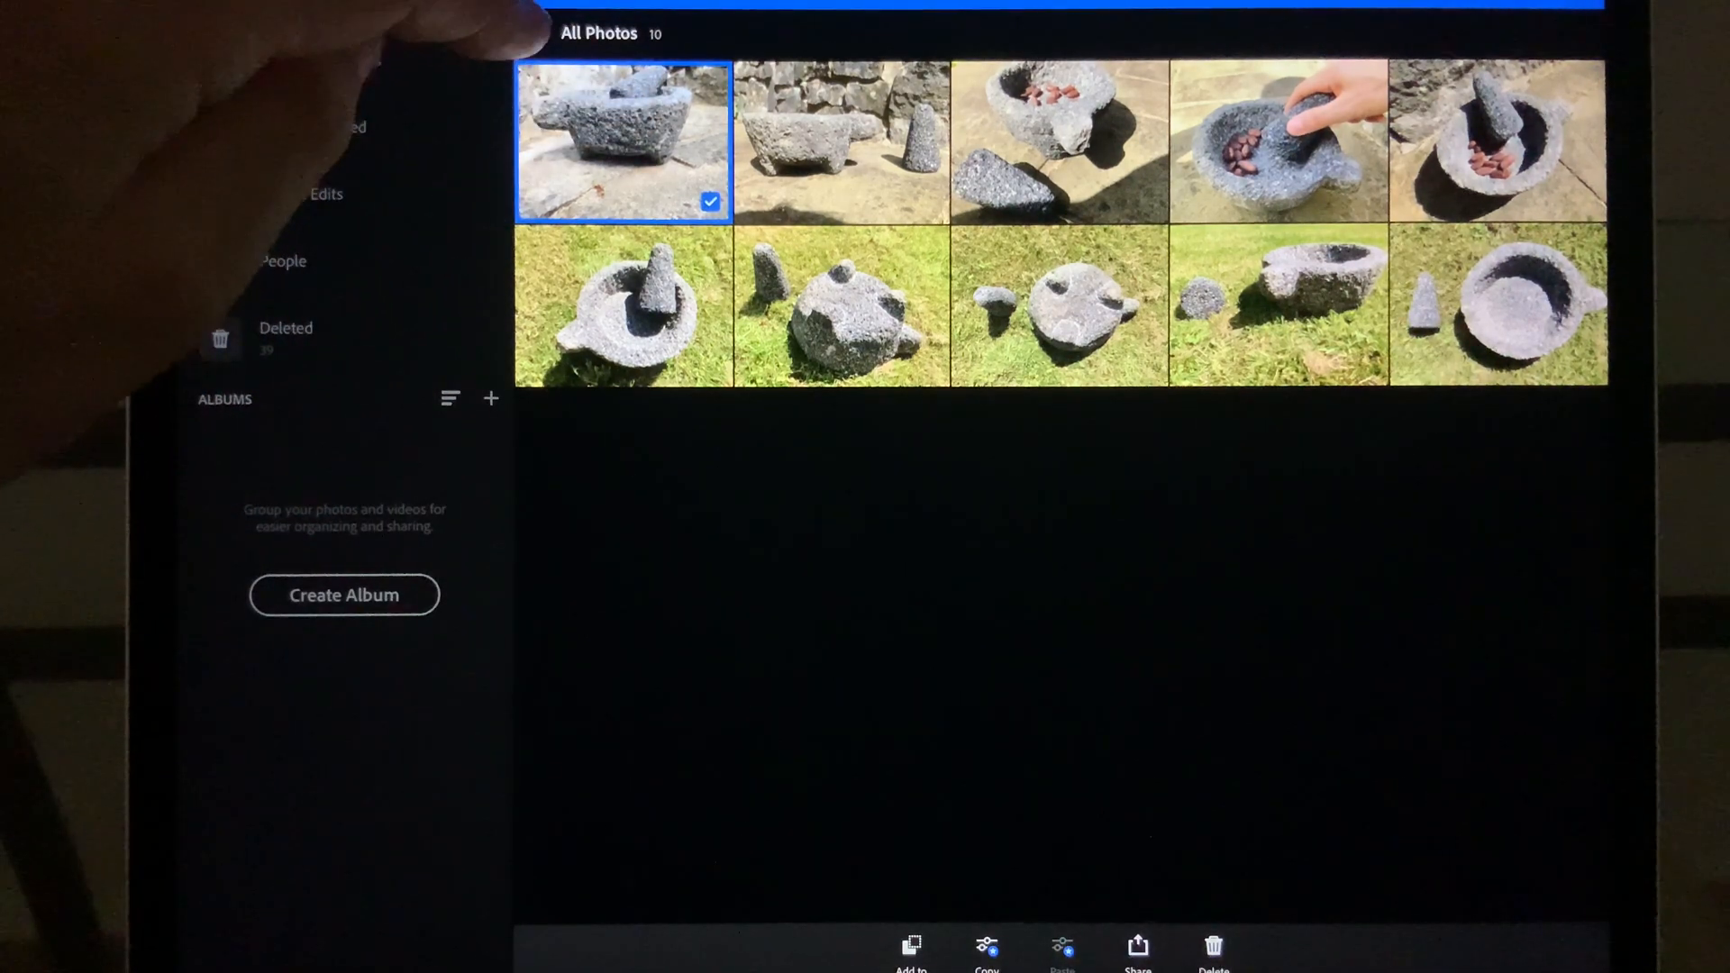
Step: Delete all ten mortar photos from Lightroom and relaunch the Photos app
{"action": "left_click", "coordinate": [535, 33]}
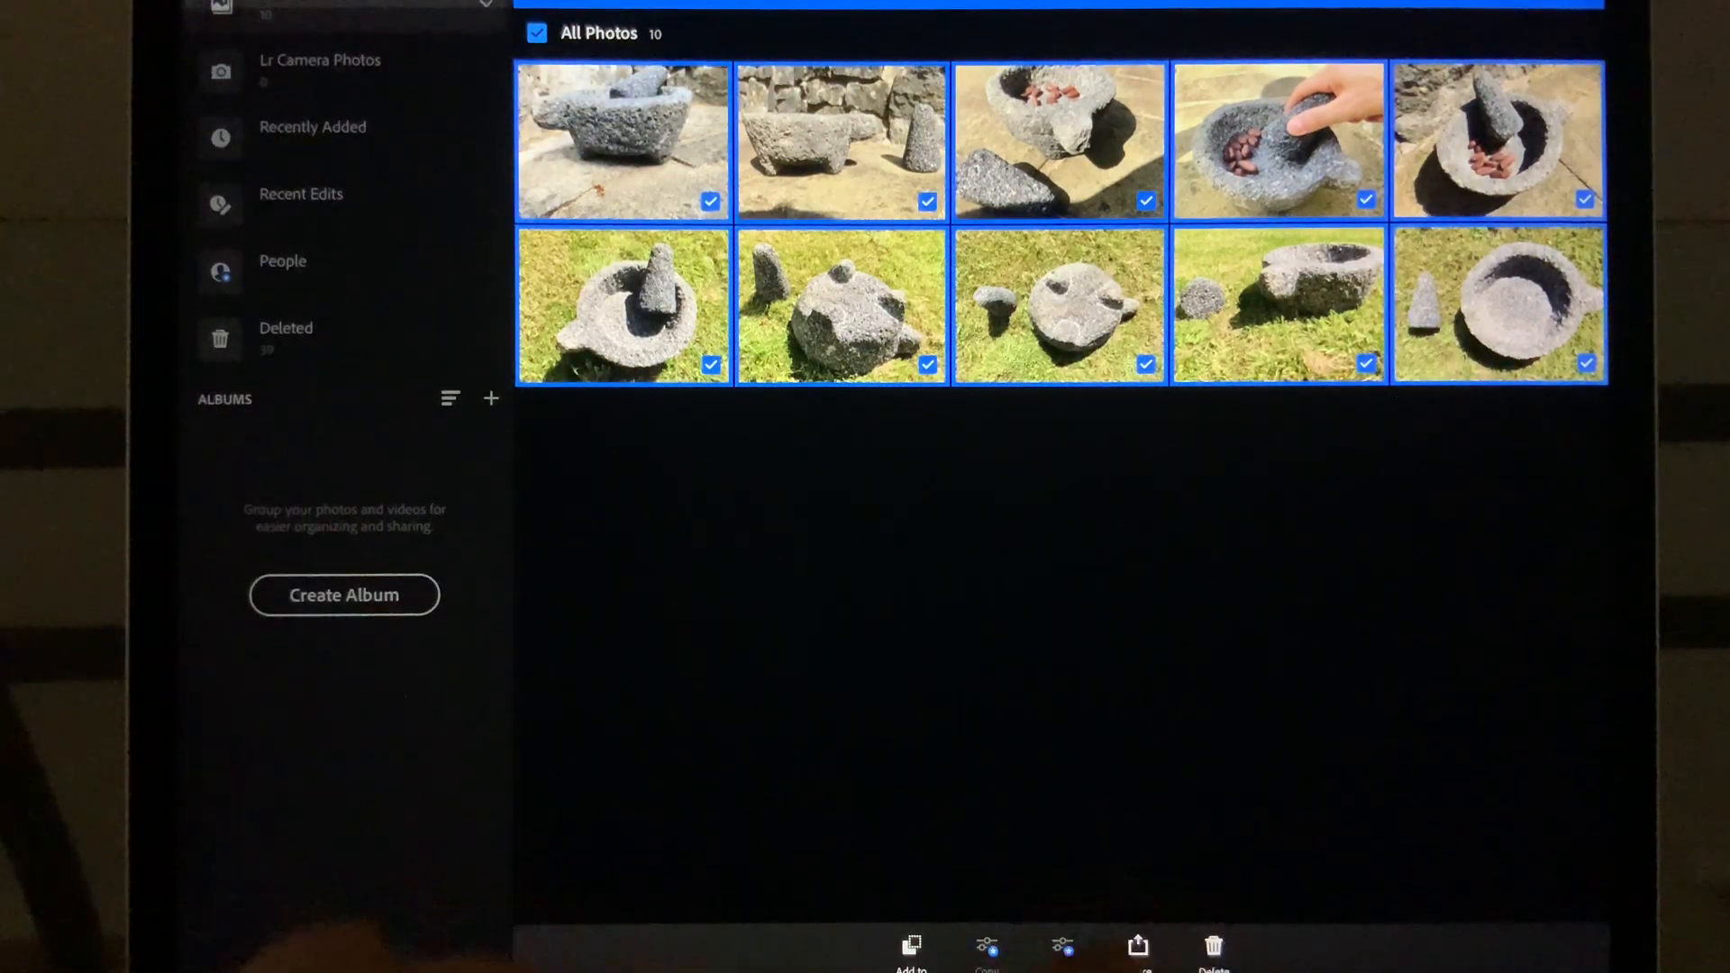
{"action": "left_click", "coordinate": [1211, 947]}
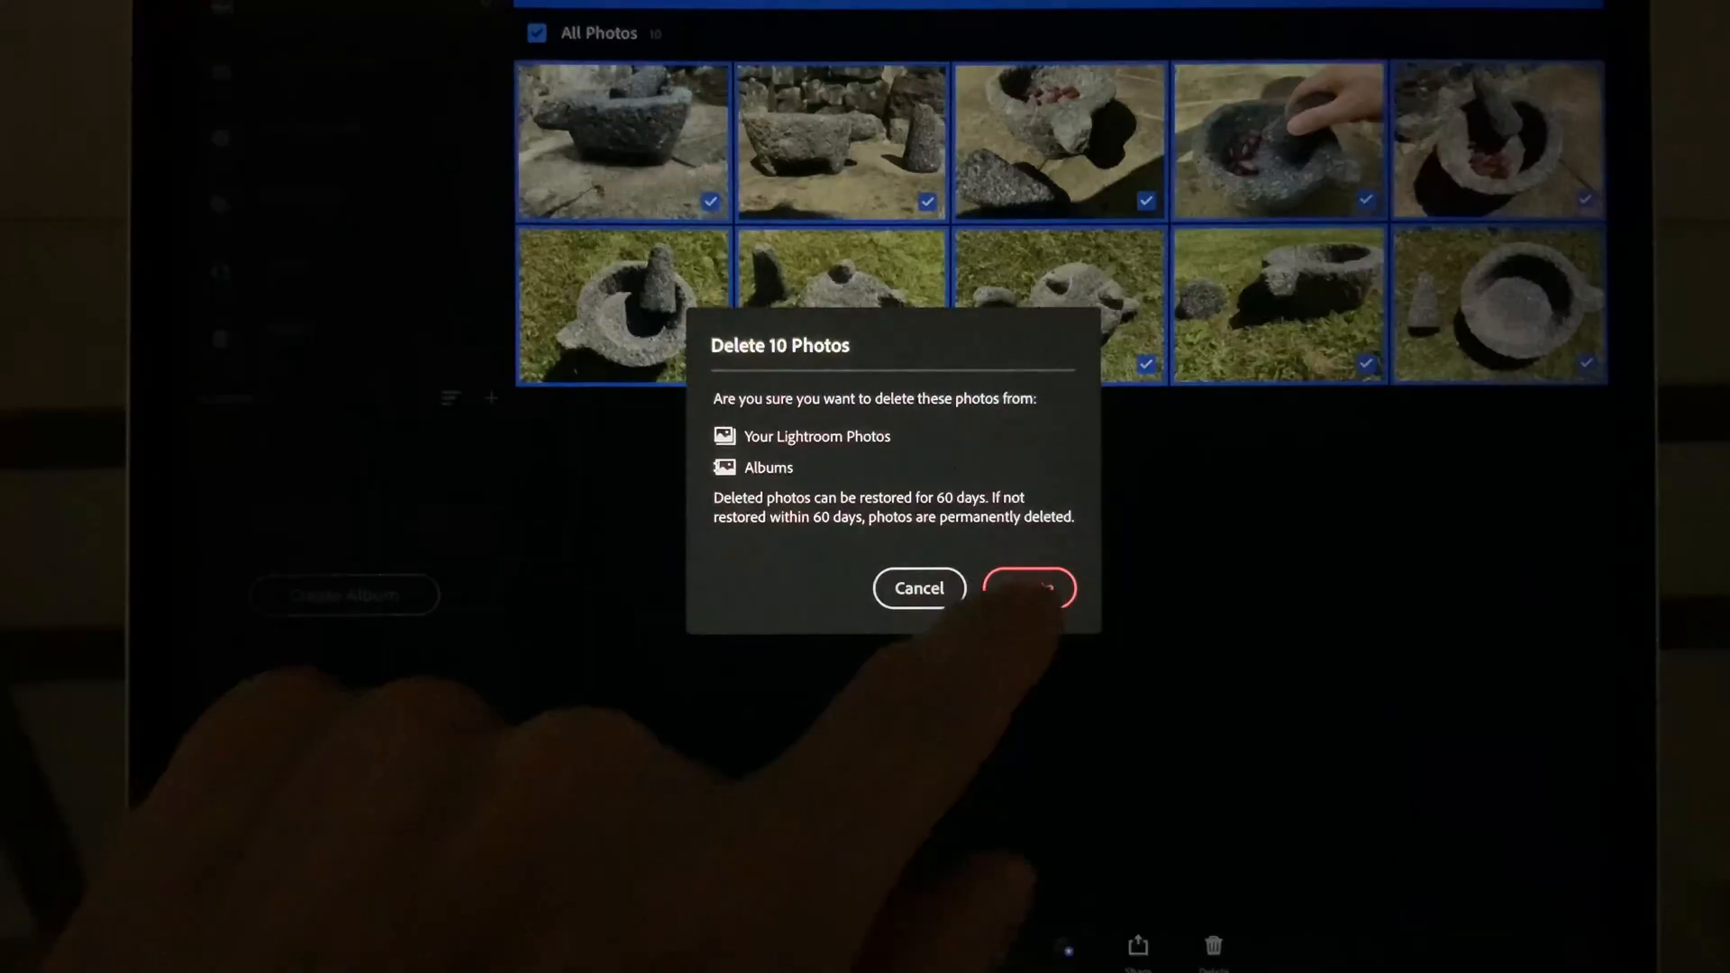
{"action": "left_click", "coordinate": [1027, 587]}
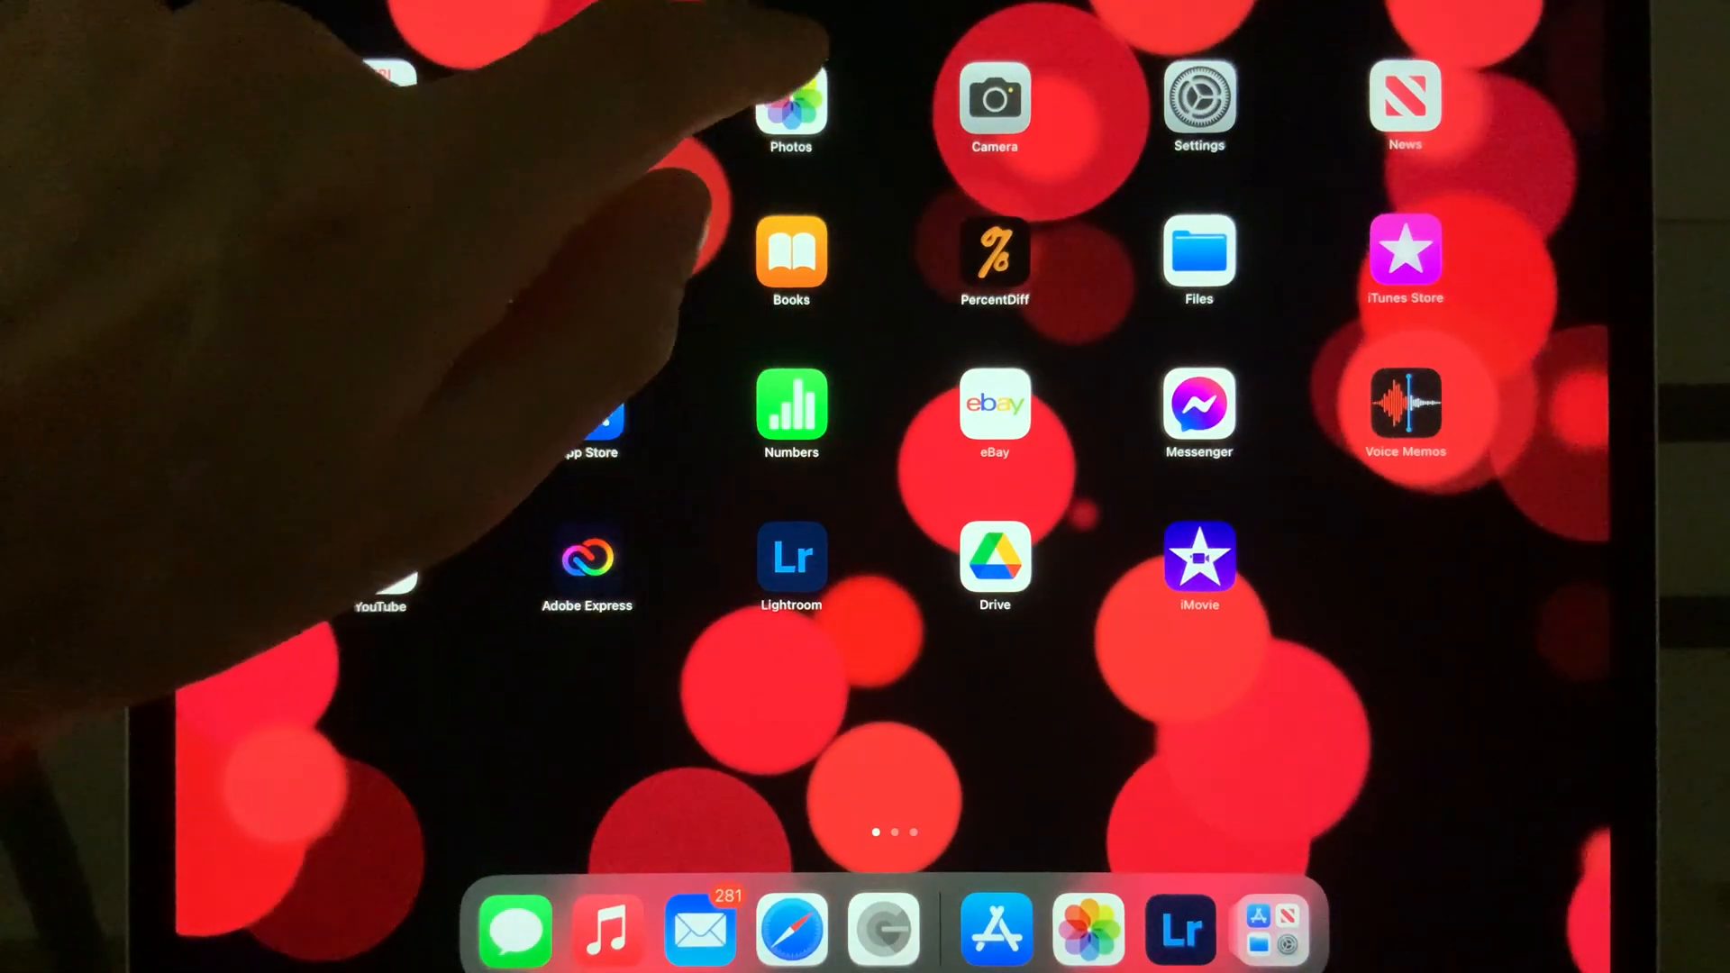
{"action": "left_click", "coordinate": [790, 107]}
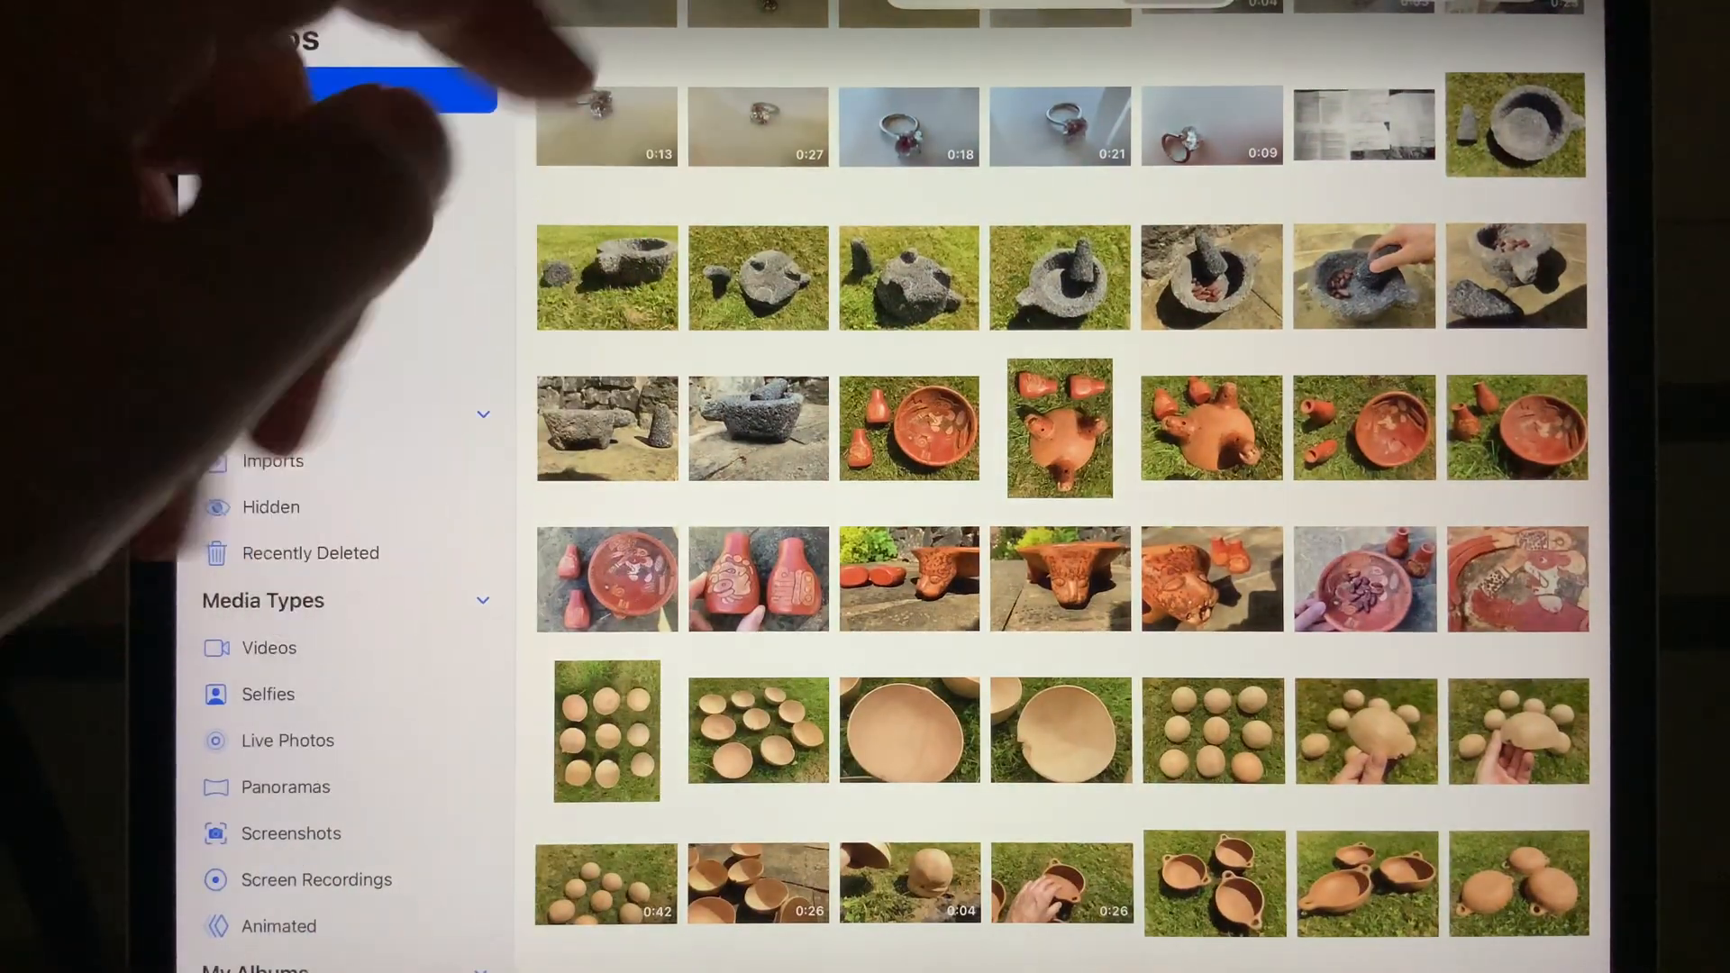